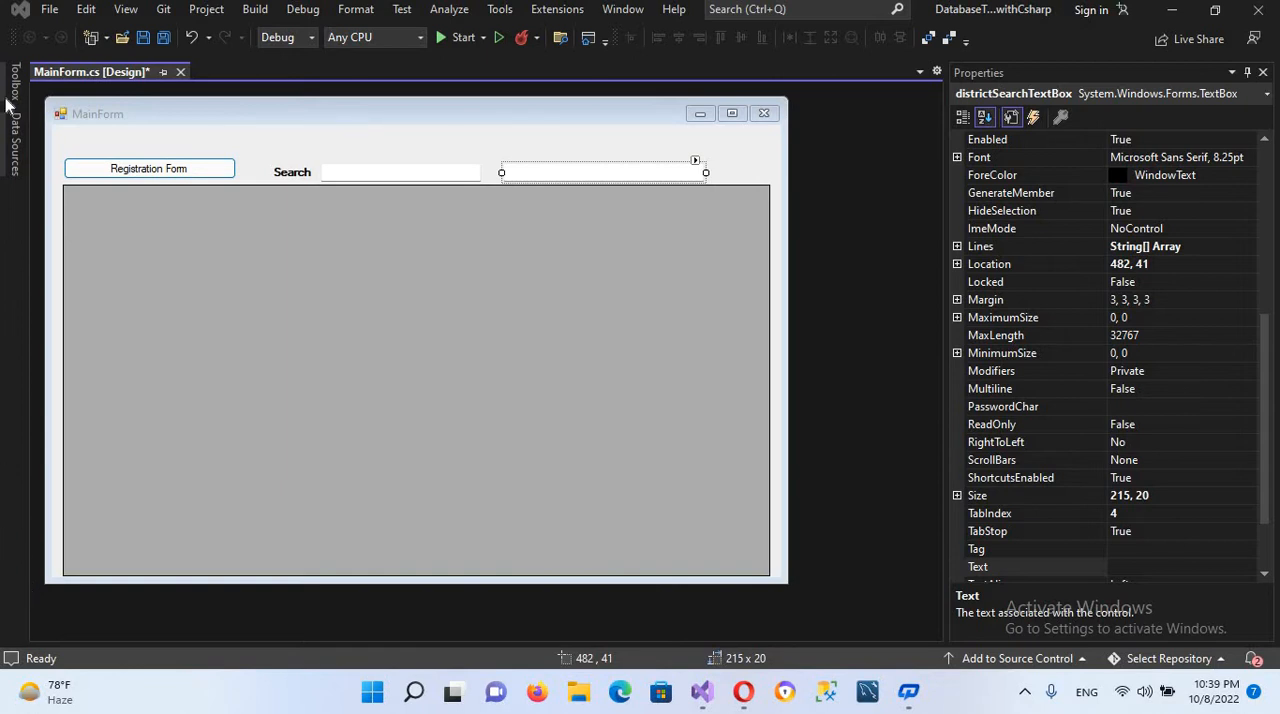
Step: Filter the Toolbox for 'me' to find the MenuStrip control
{"action": "left_click", "coordinate": [10, 90]}
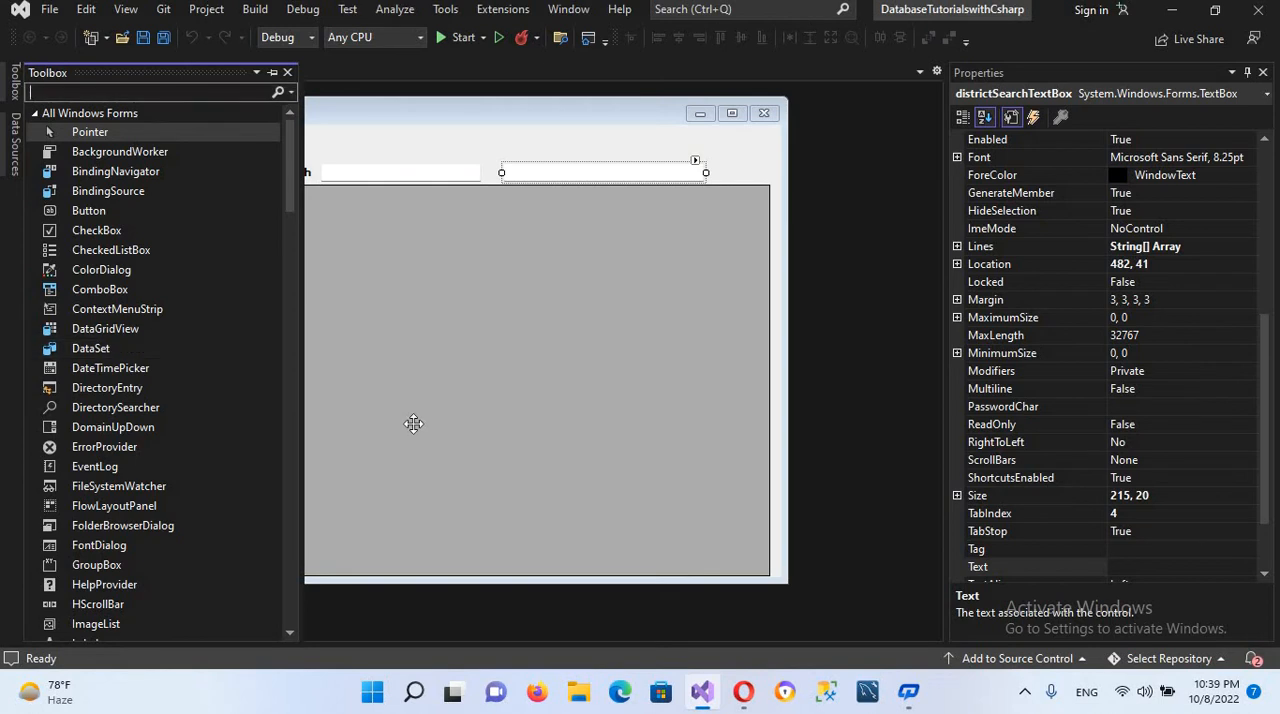
{"action": "type", "text": "me"}
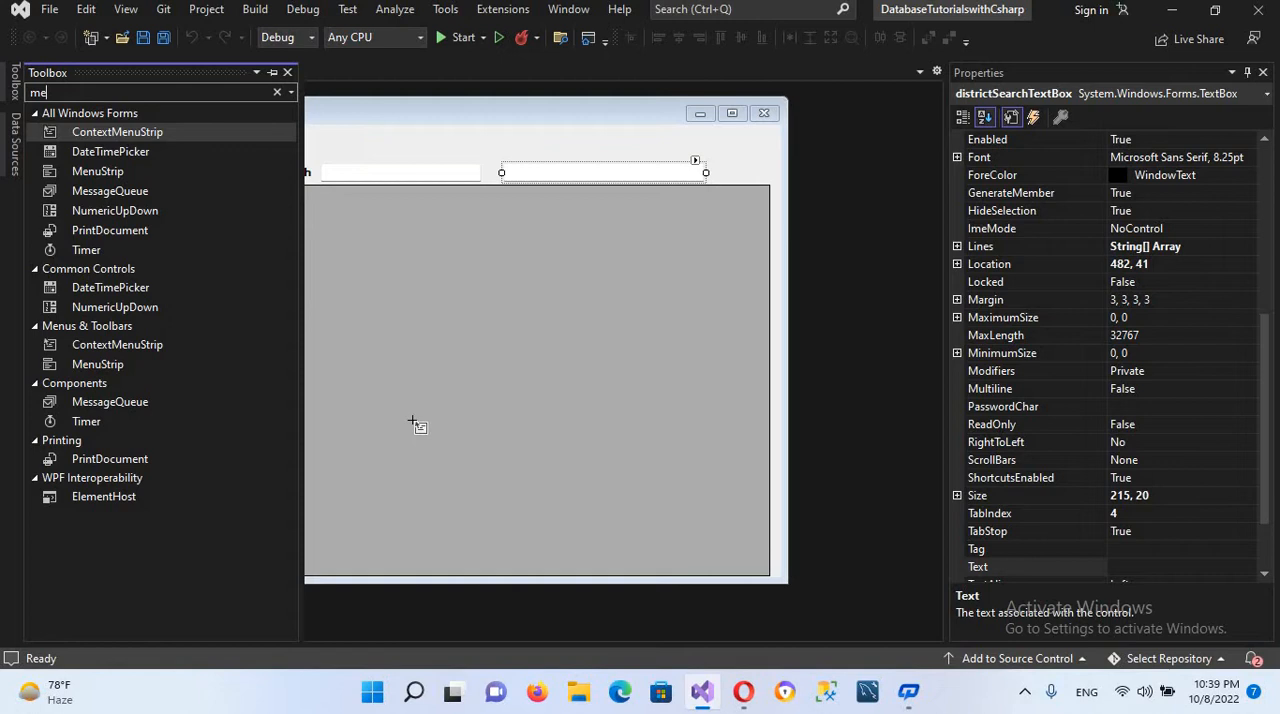
{"action": "mouse_move", "coordinate": [116, 344]}
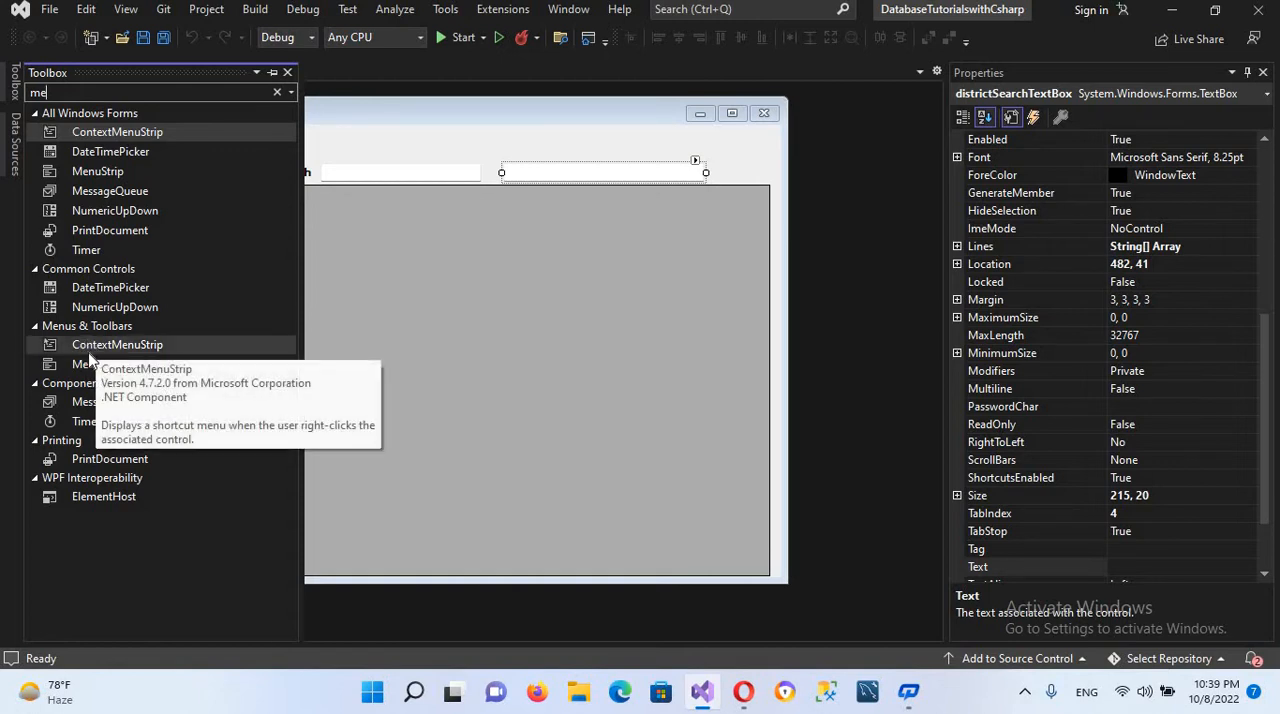
{"action": "mouse_move", "coordinate": [96, 364]}
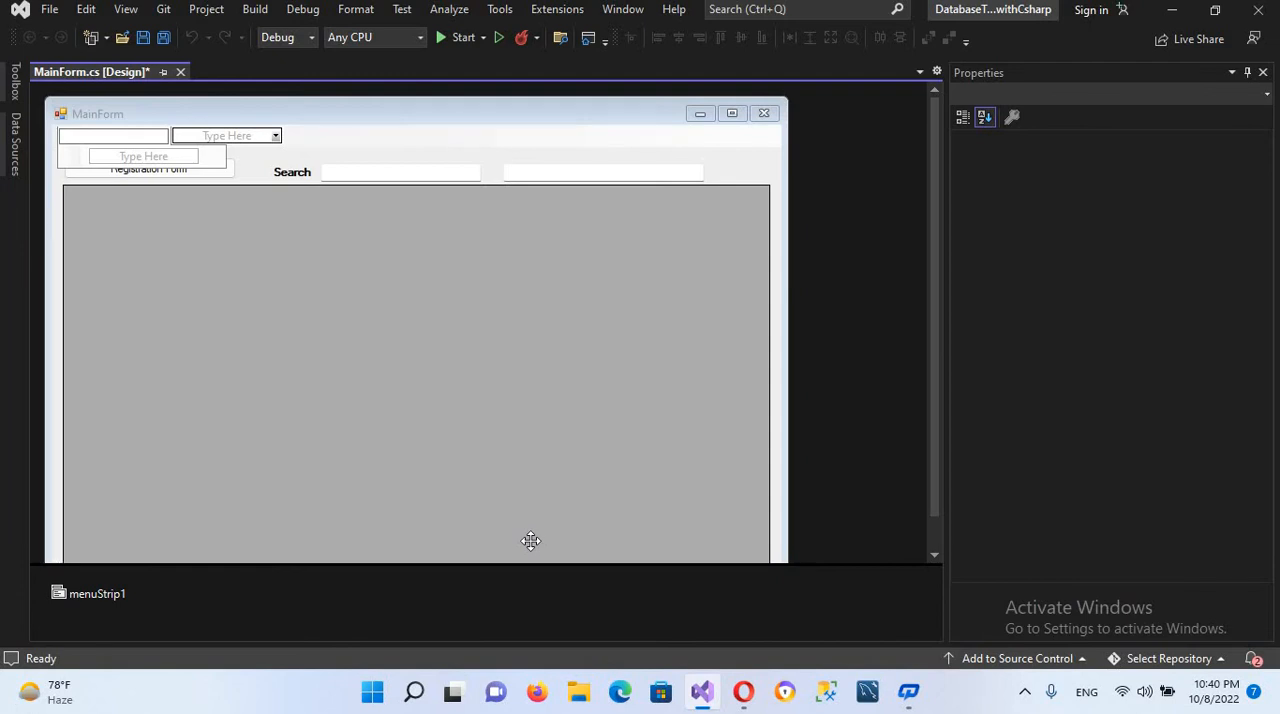
Step: Name the menu strip's top-level items 'Register New Student' and 'Exit'
{"action": "type", "text": "Add"}
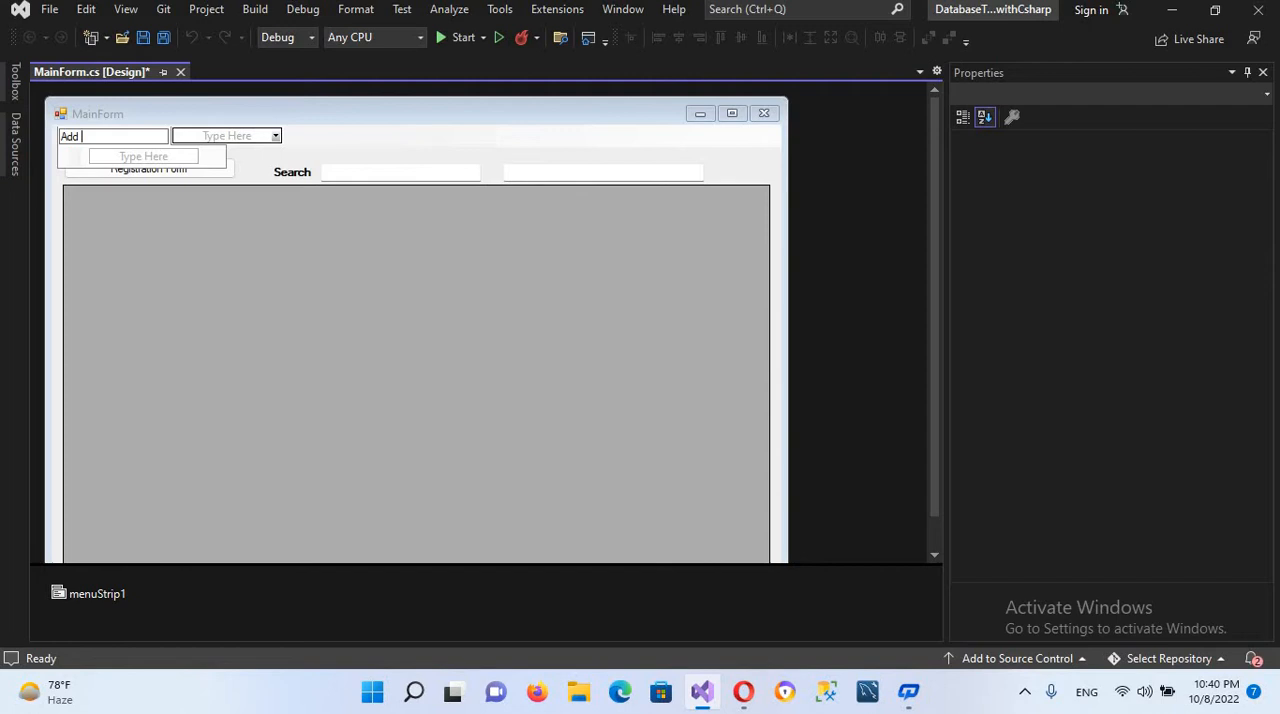
{"action": "type", "text": "Register New"}
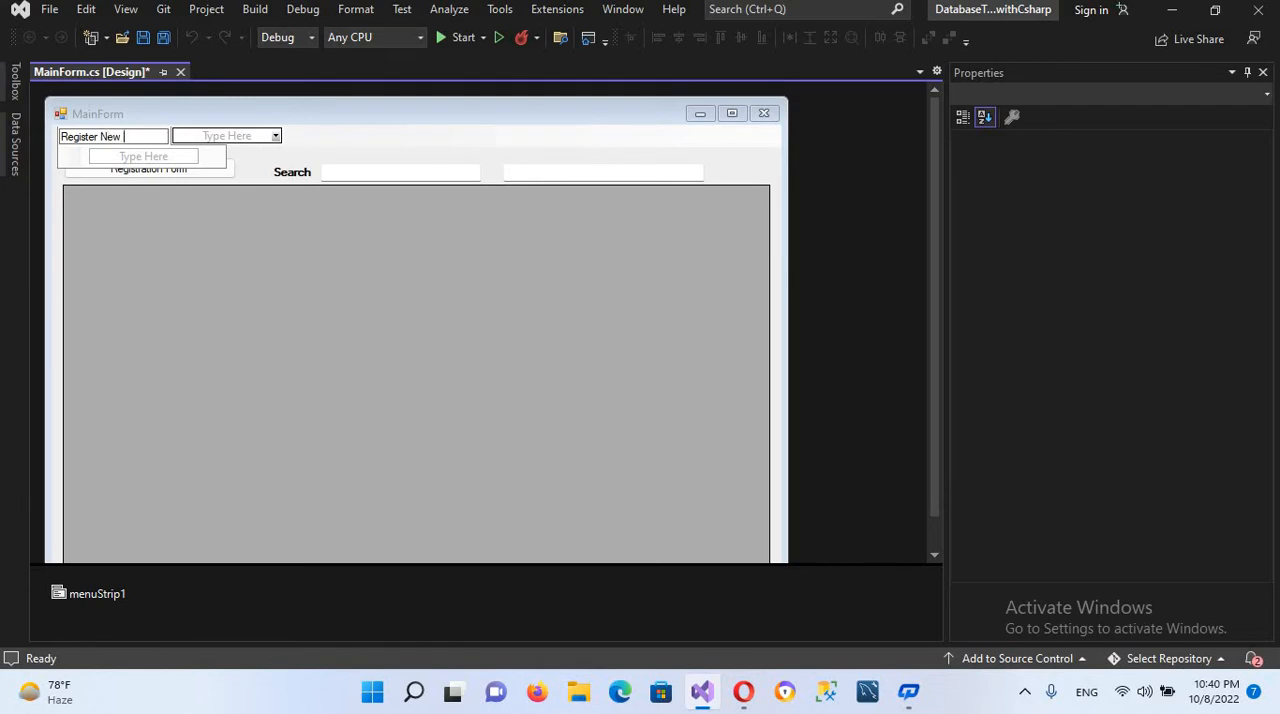
{"action": "type", "text": "Student"}
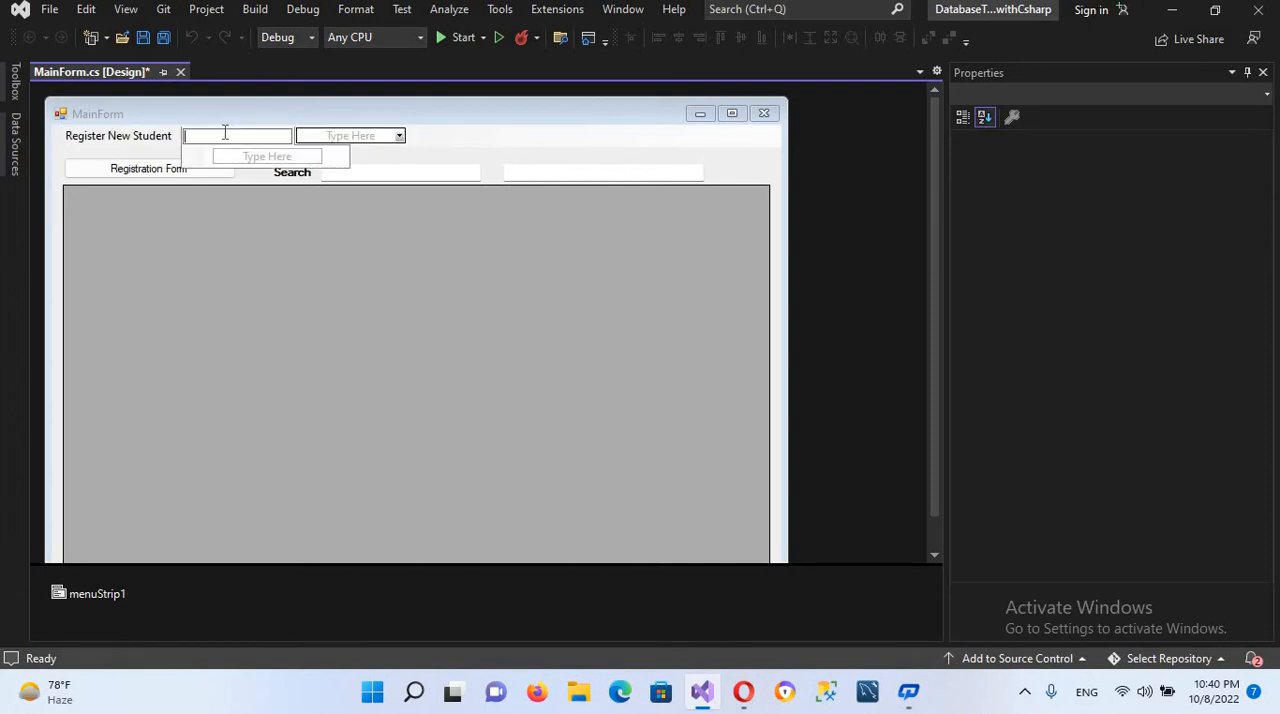
{"action": "type", "text": "Exit"}
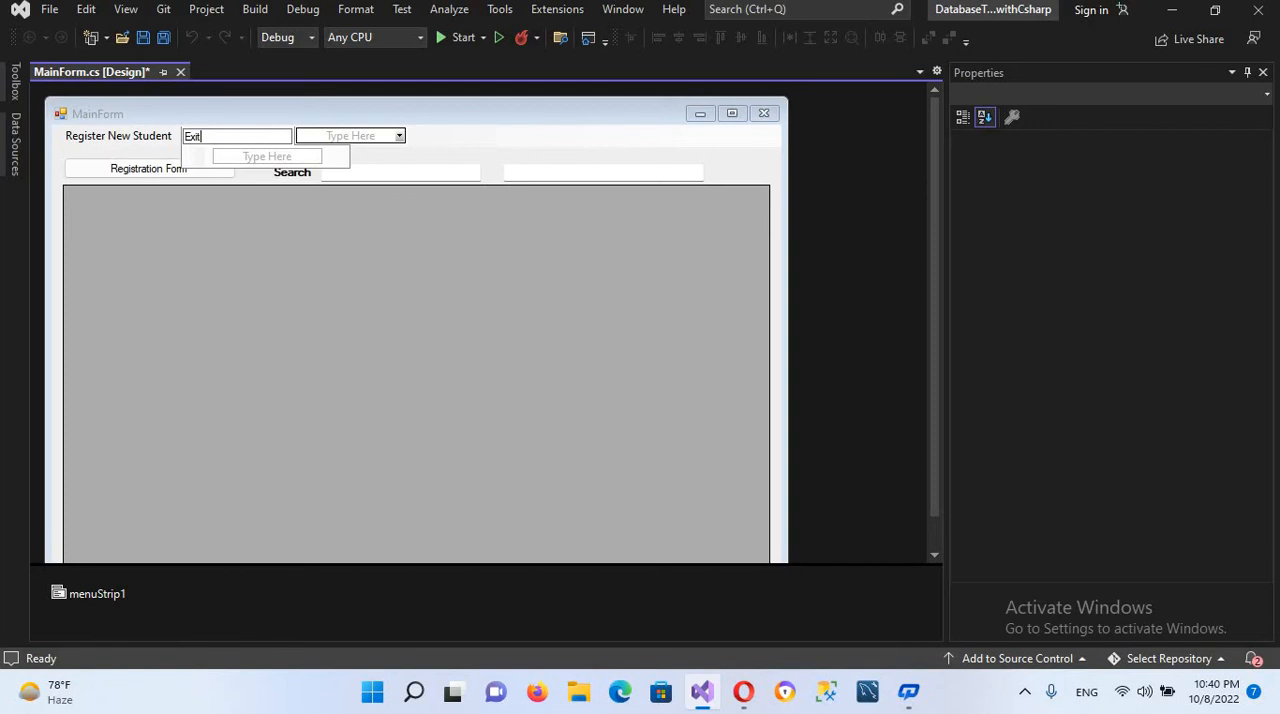
{"action": "left_click", "coordinate": [116, 136]}
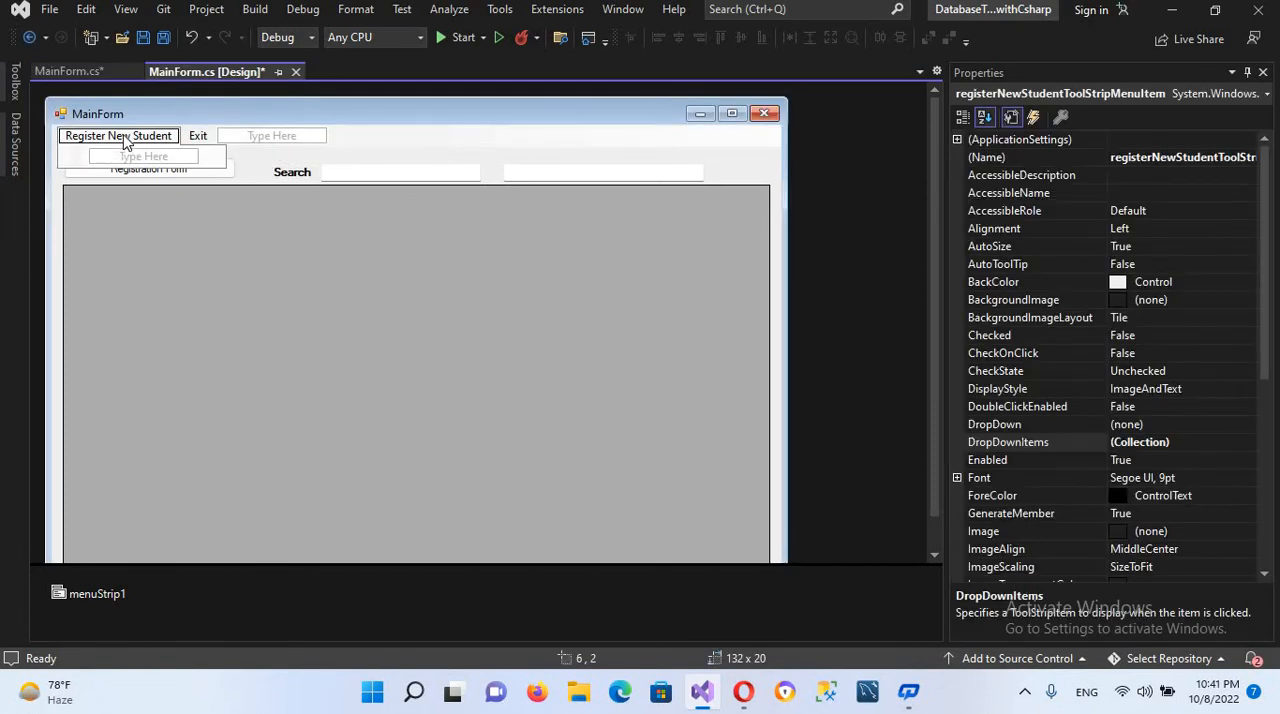
Step: Generate empty Click handlers for the Register New Student and Exit menu items
{"action": "double_click", "coordinate": [118, 136]}
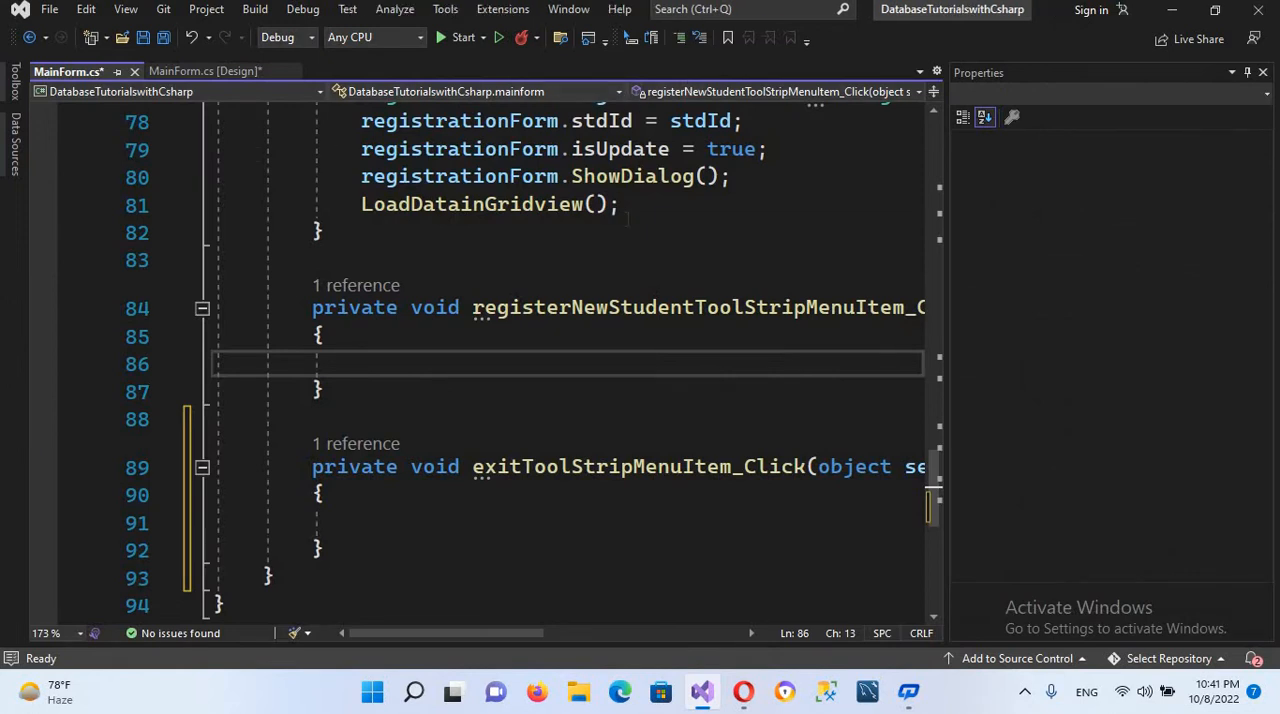
{"action": "left_click", "coordinate": [212, 72]}
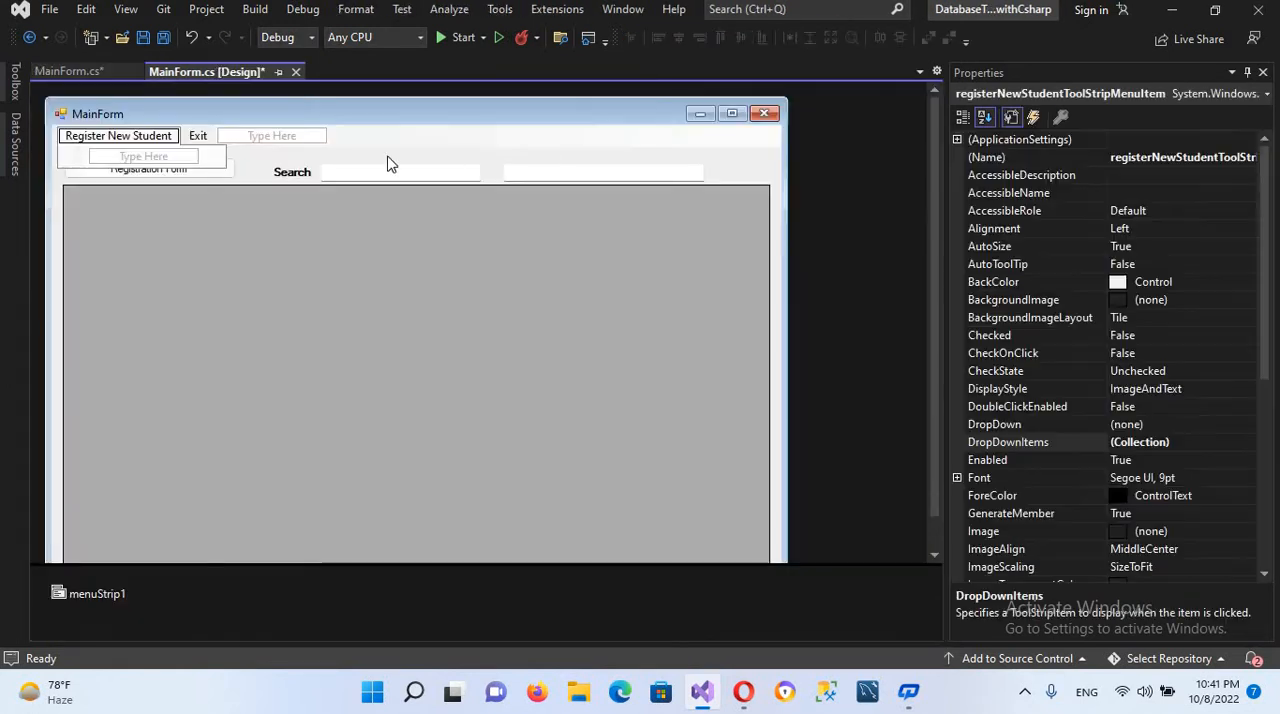
{"action": "left_click", "coordinate": [198, 136]}
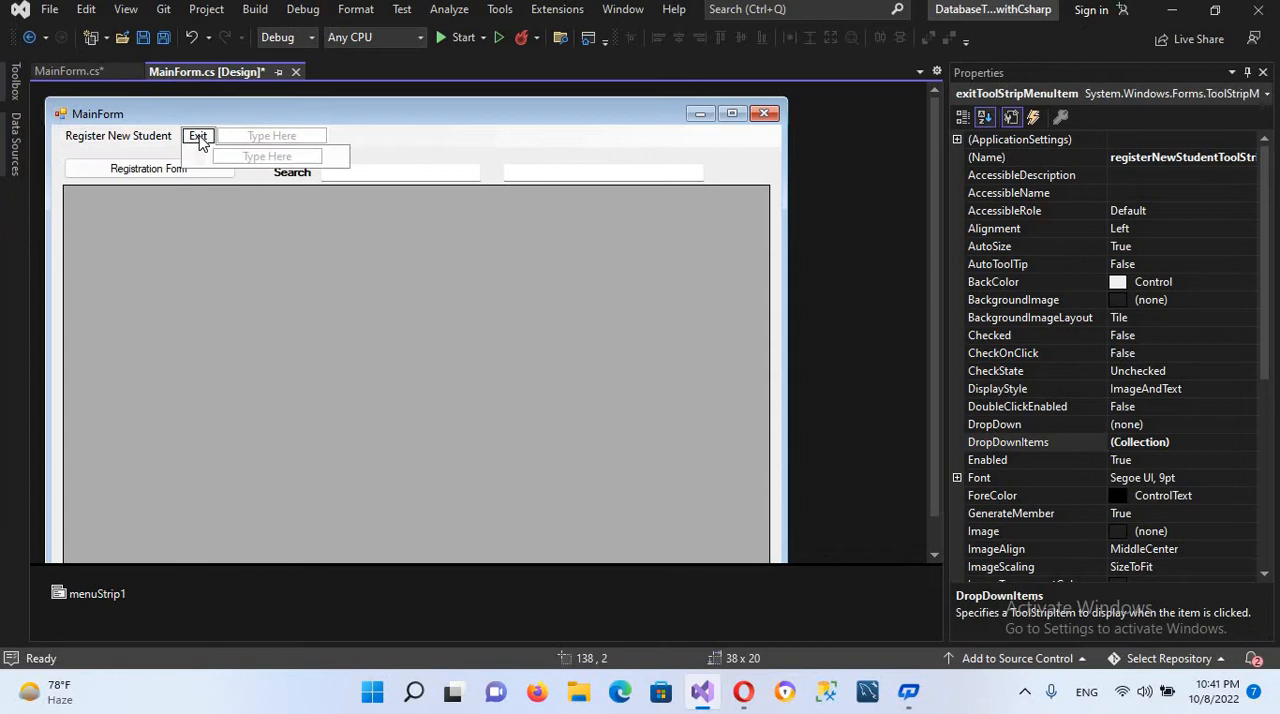
{"action": "double_click", "coordinate": [198, 136]}
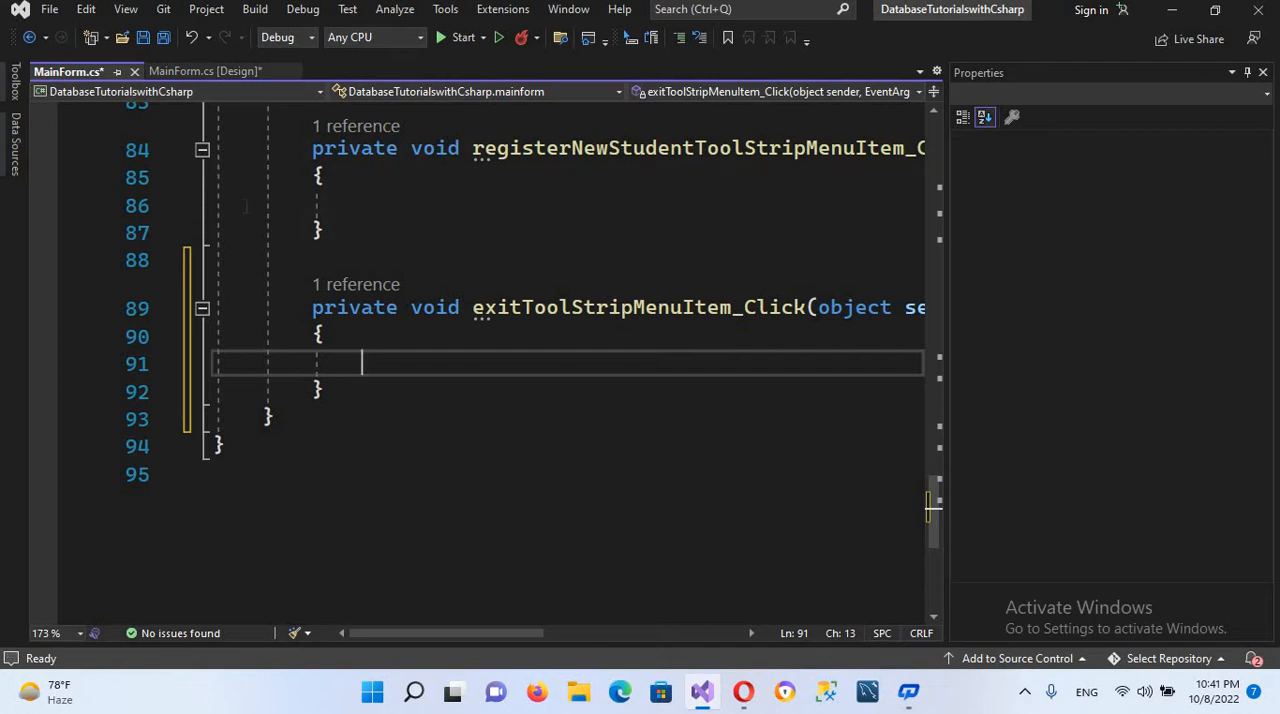
{"action": "left_click", "coordinate": [210, 72]}
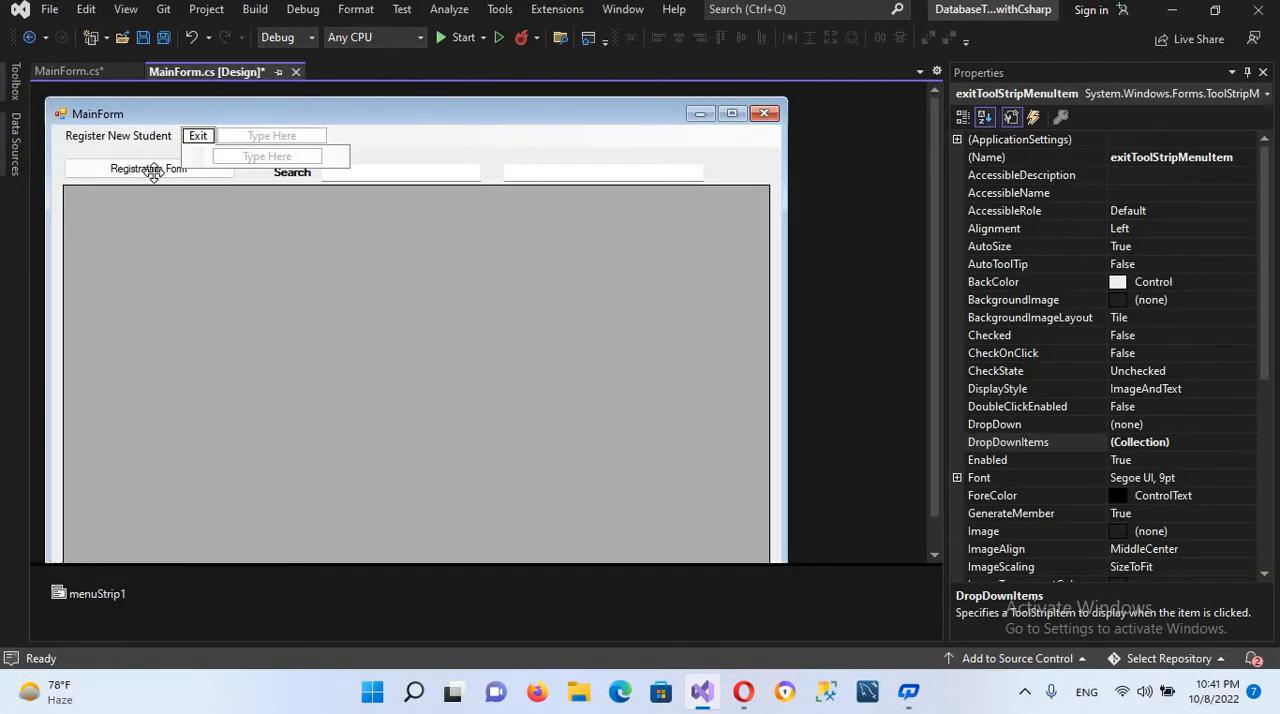
Step: Move the RegistrationForm-opening lines from reg_std_btn_Click into the Register New Student menu handler
{"action": "left_click", "coordinate": [64, 72]}
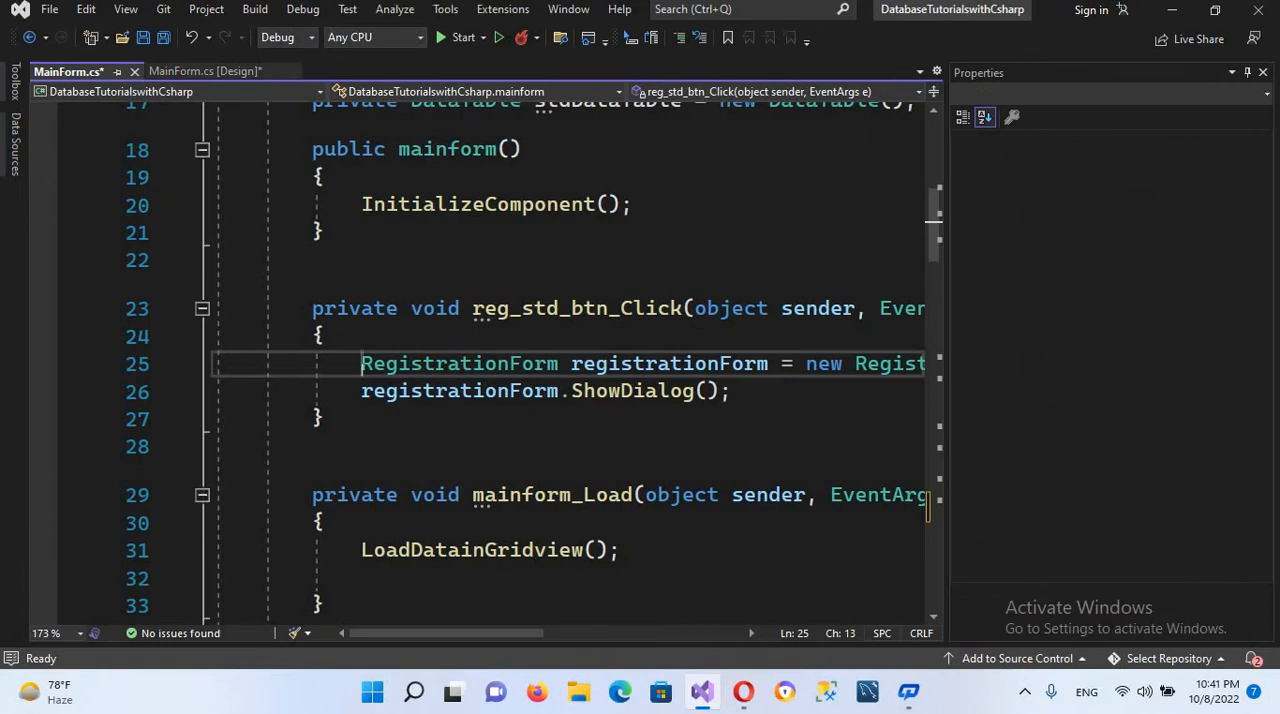
{"action": "left_click_drag", "start_coordinate": [360, 364], "coordinate": [732, 392]}
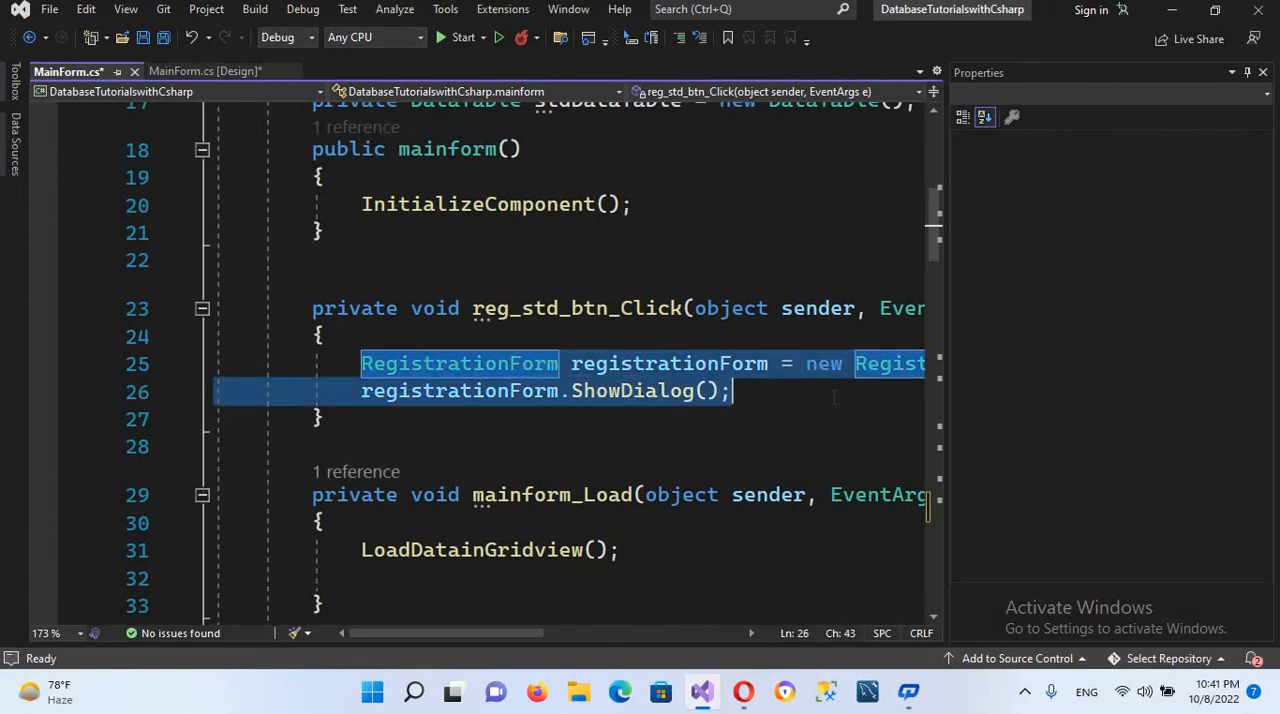
{"action": "key", "text": "Delete"}
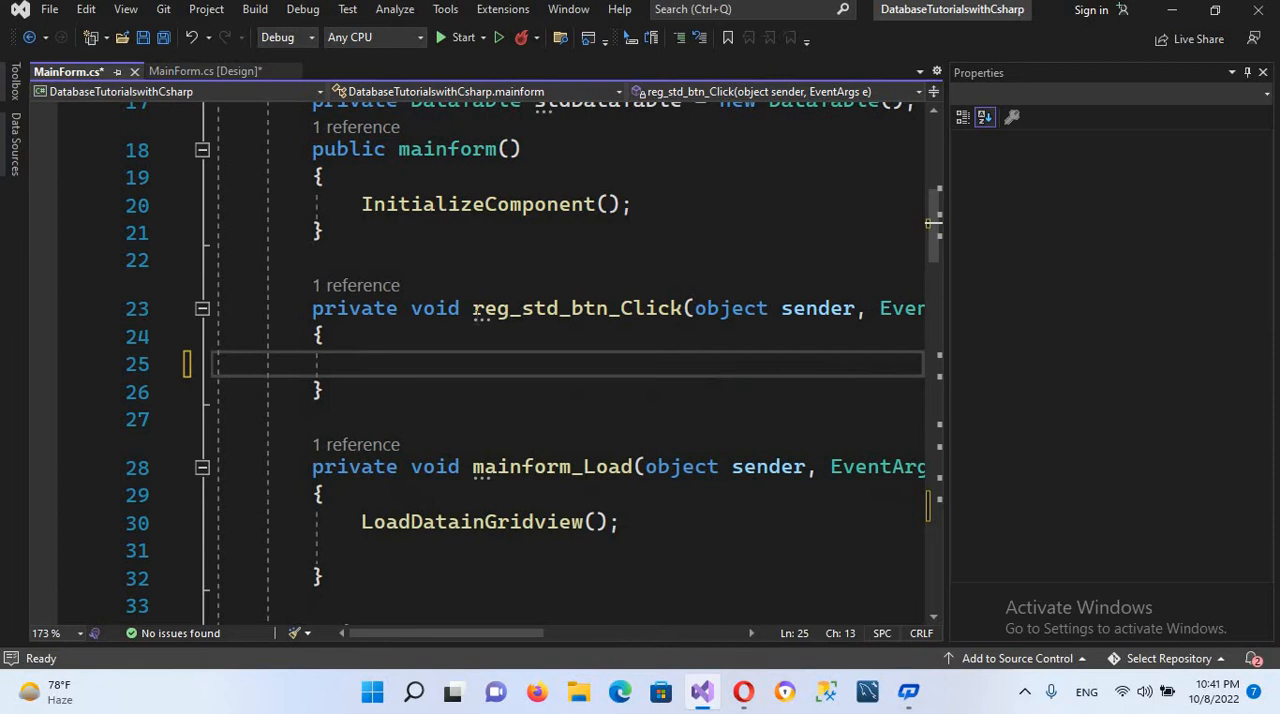
{"action": "scroll", "scroll_direction": "down", "scroll_amount": 3}
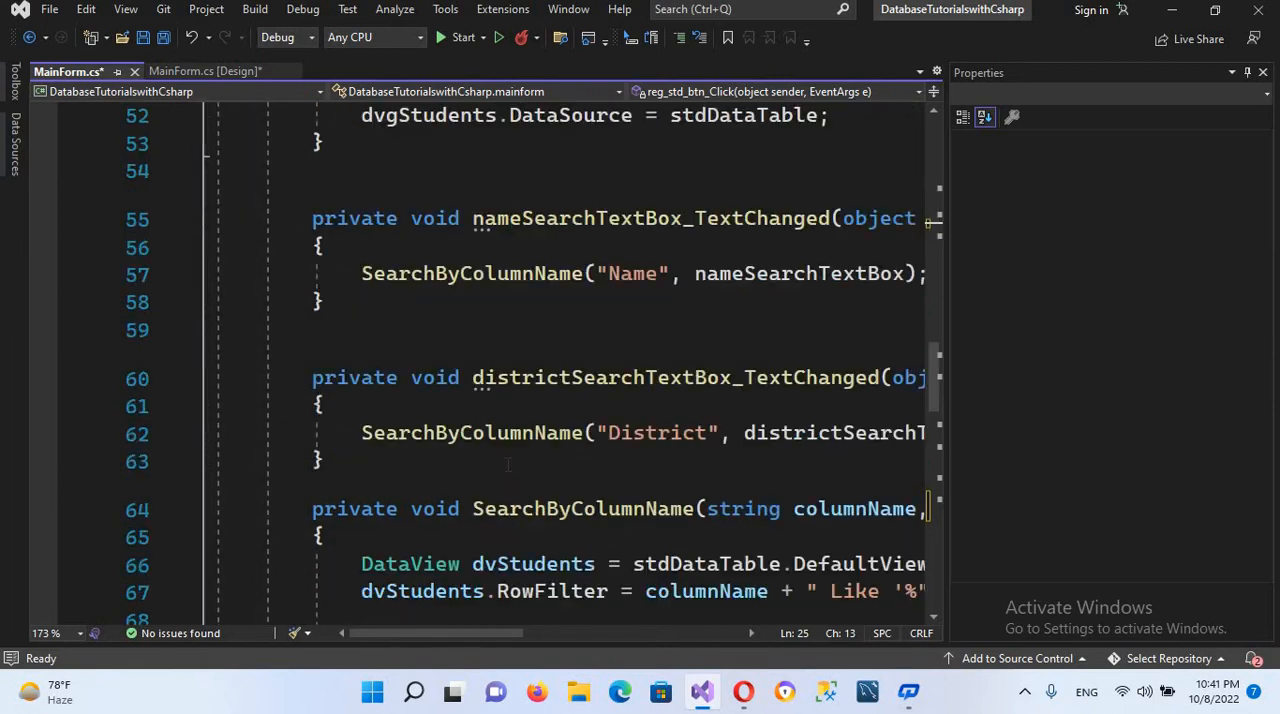
{"action": "scroll", "scroll_direction": "down", "scroll_amount": 3}
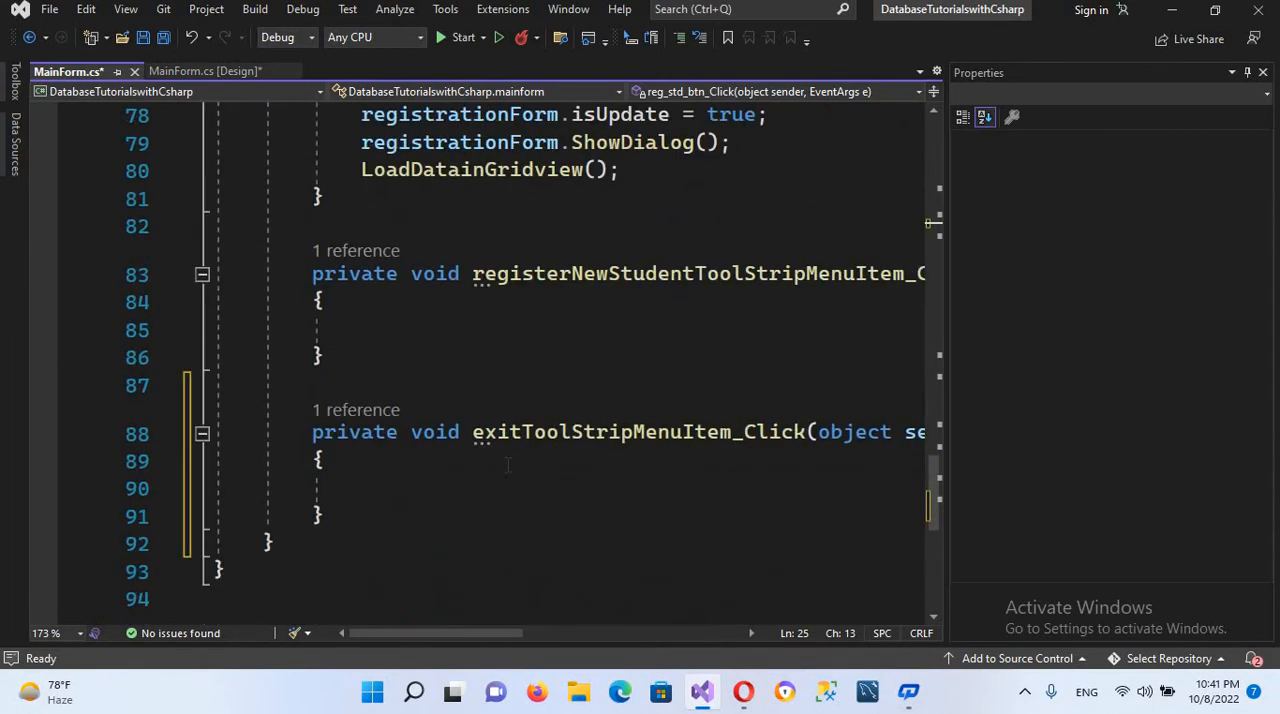
{"action": "left_click", "coordinate": [322, 302]}
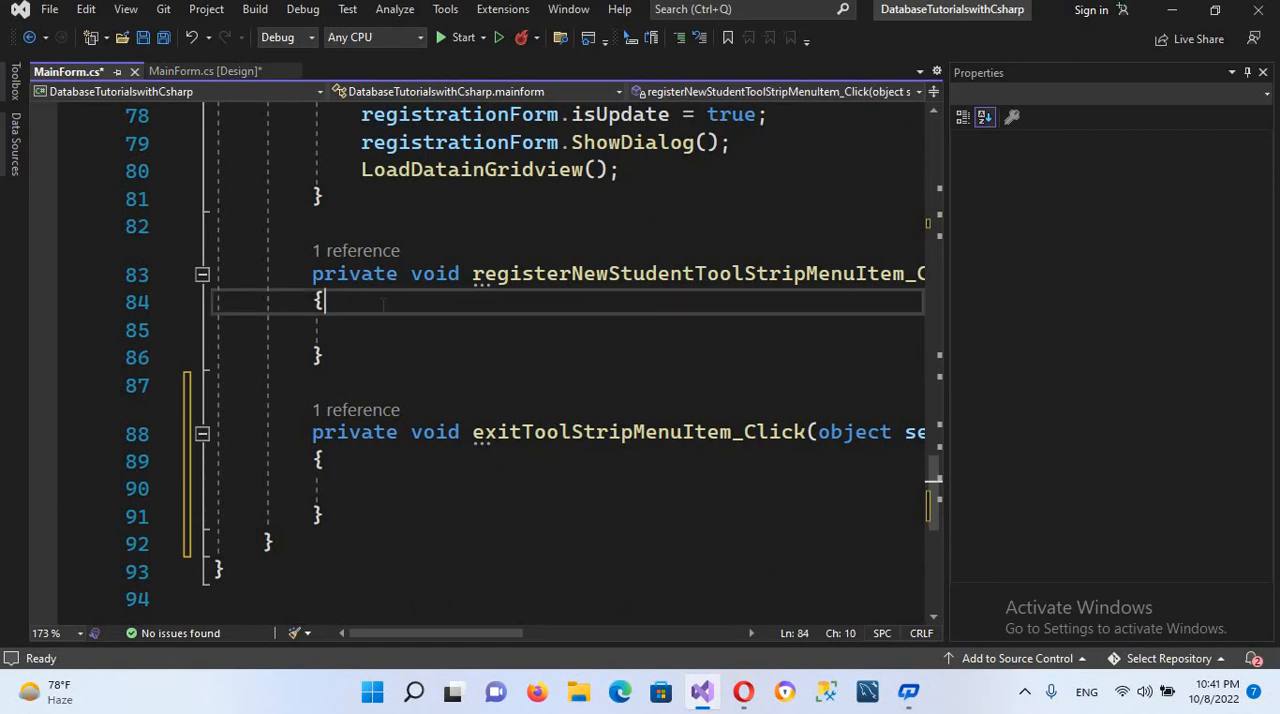
{"action": "key", "text": "Enter"}
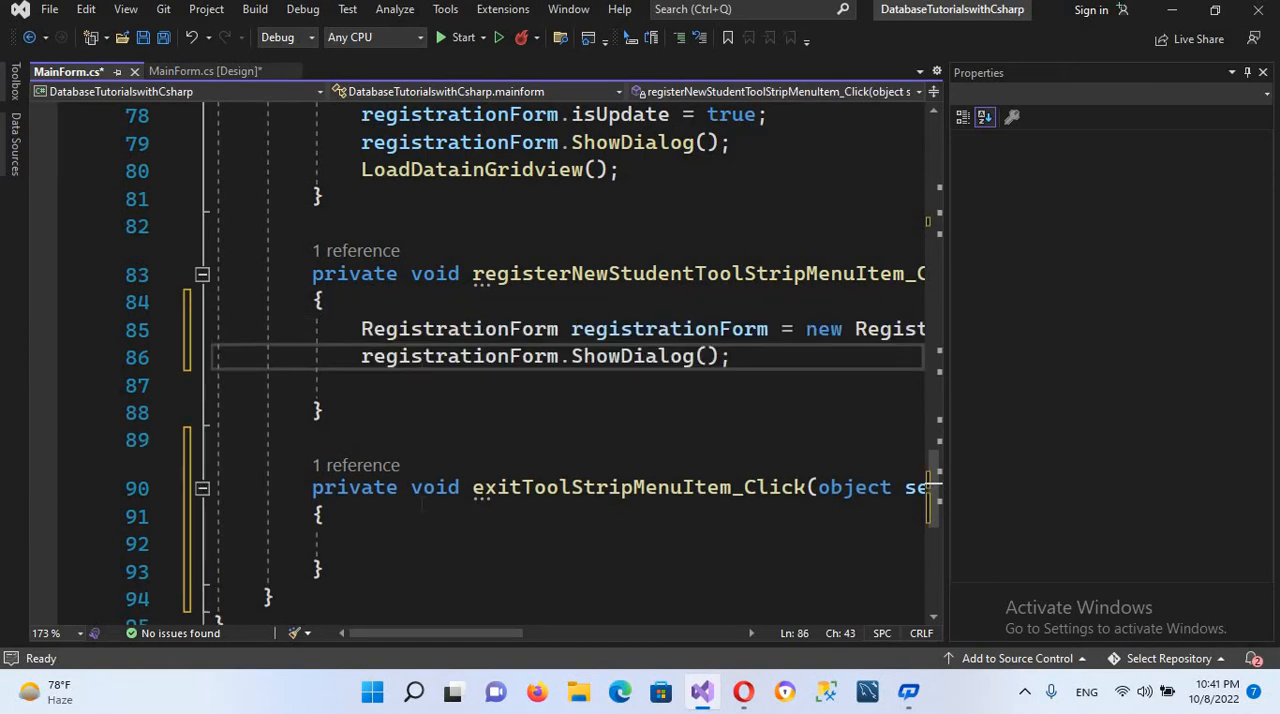
Step: Write Application.Exit(); in the Exit menu item's click handler
{"action": "left_click", "coordinate": [370, 544]}
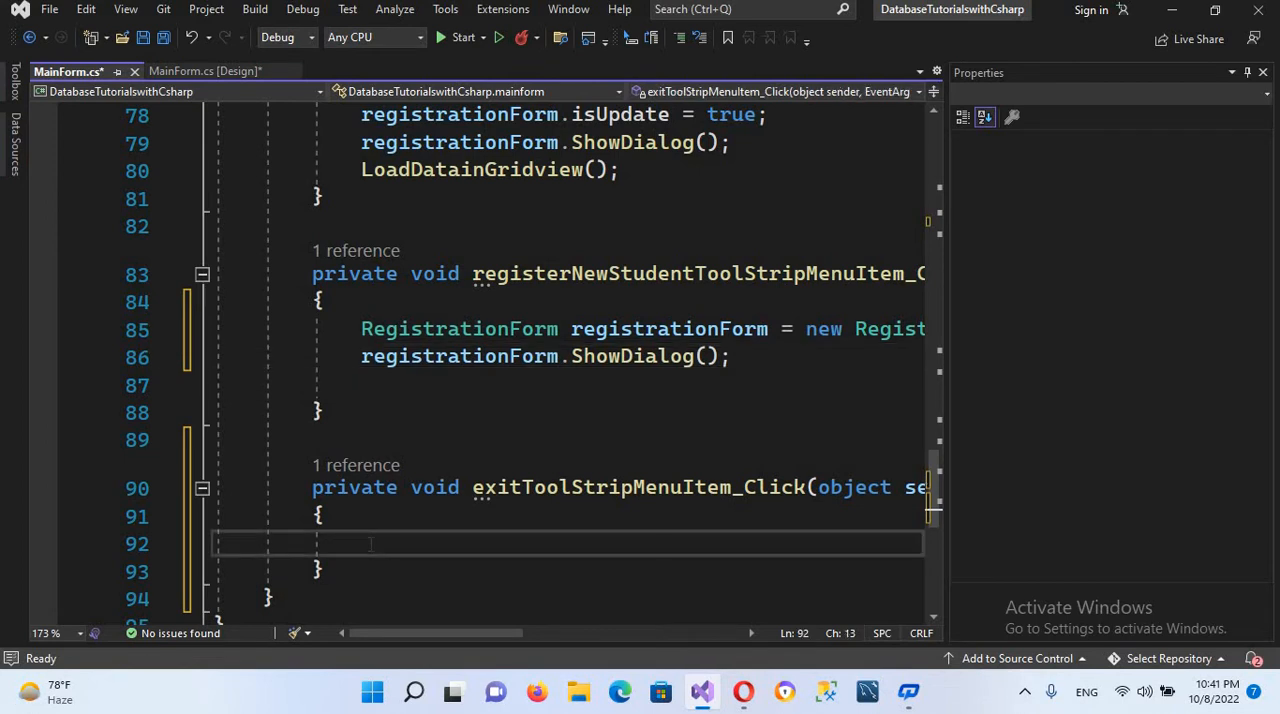
{"action": "type", "text": "A"}
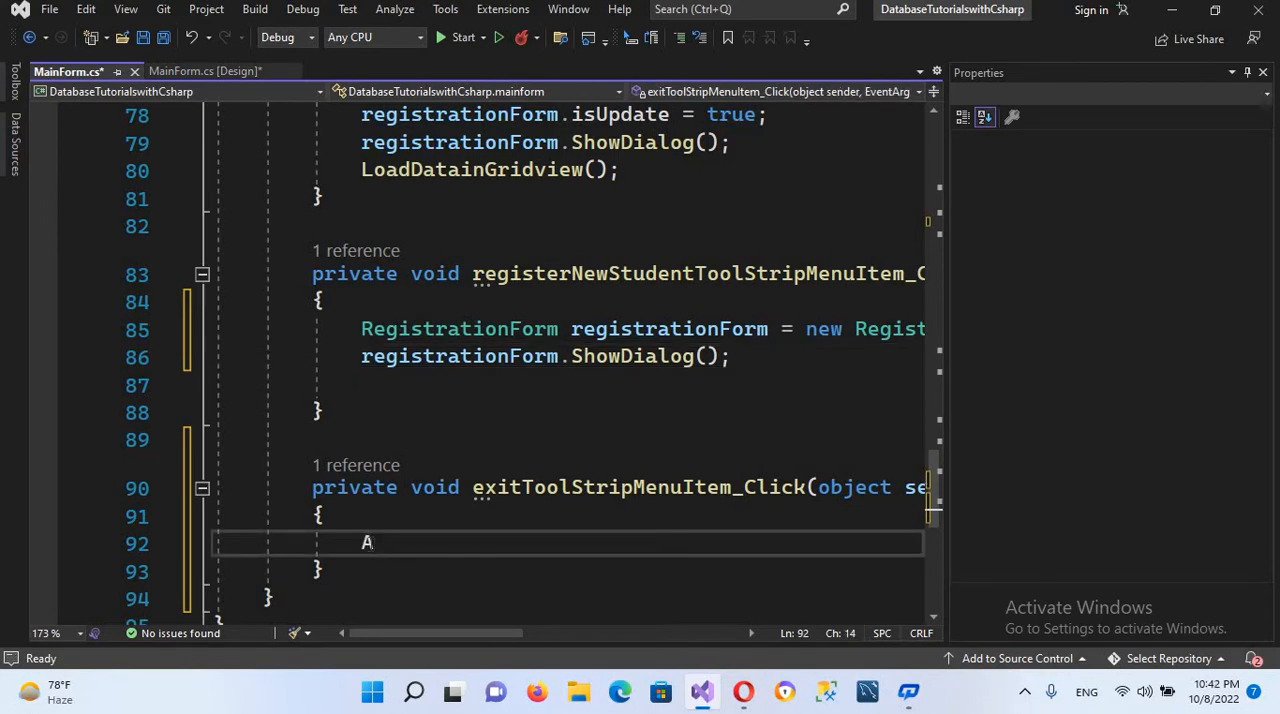
{"action": "type", "text": "pplica"}
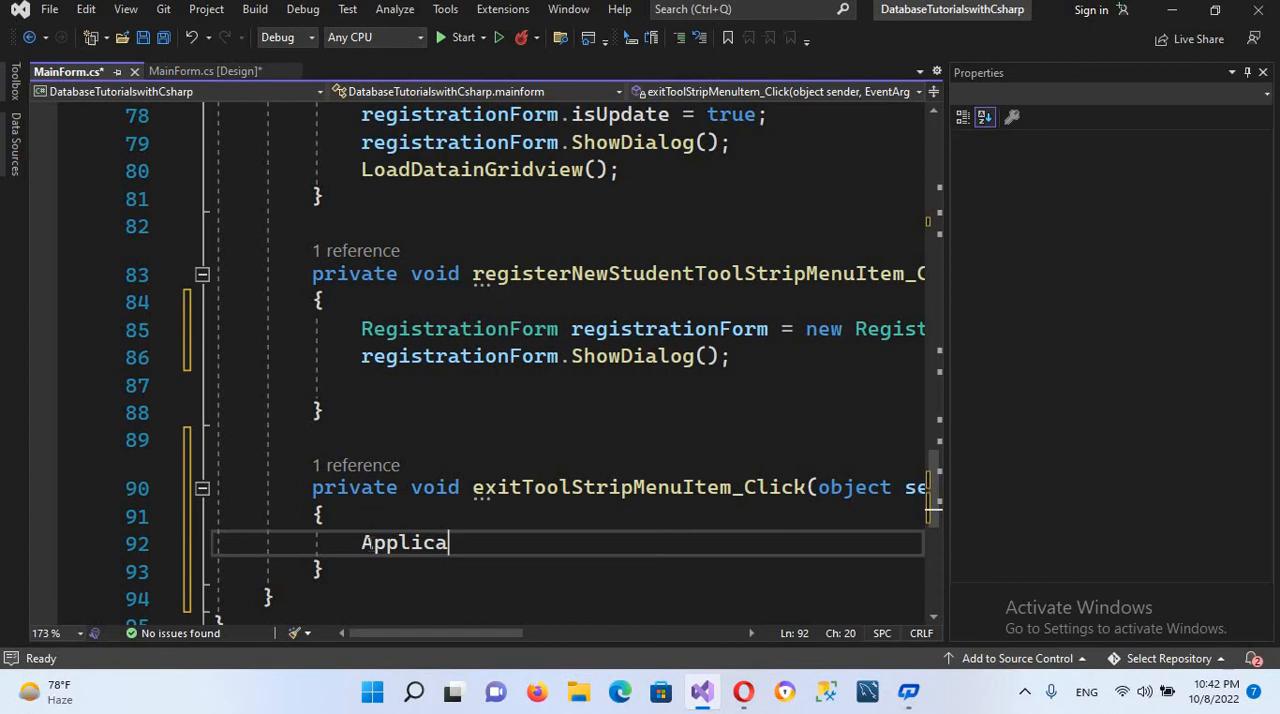
{"action": "type", "text": "tion"}
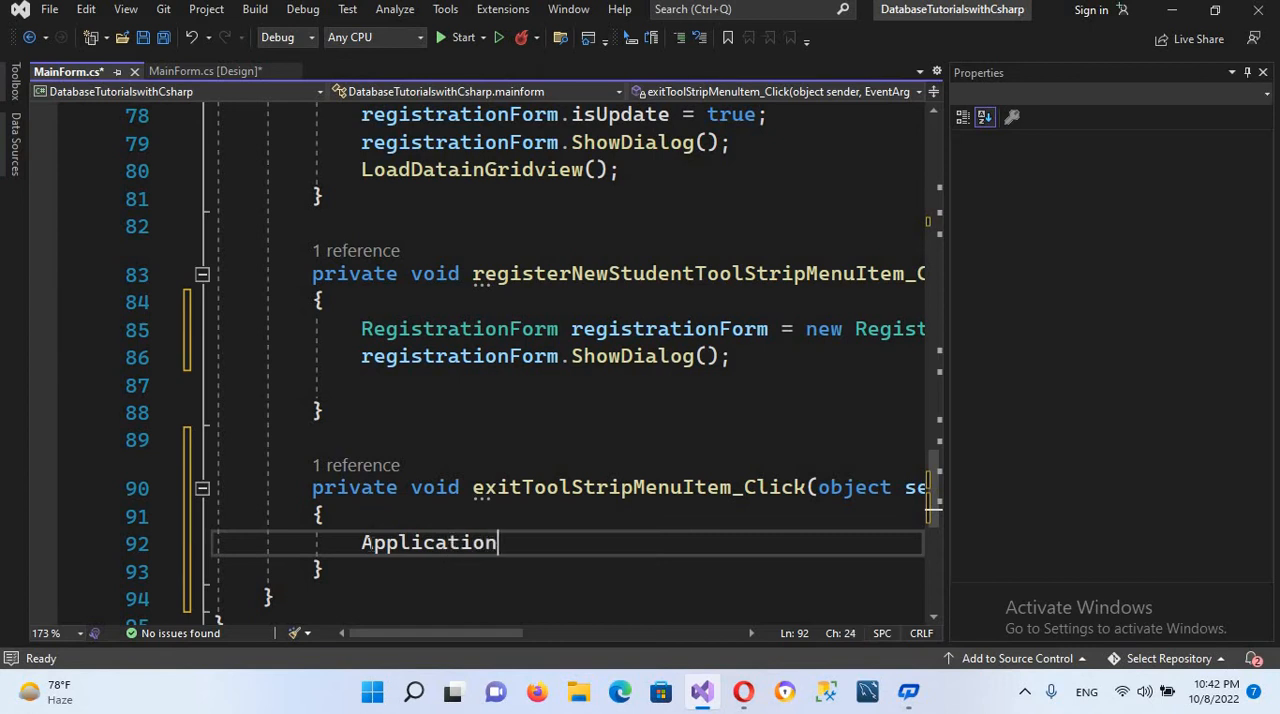
{"action": "type", "text": "."}
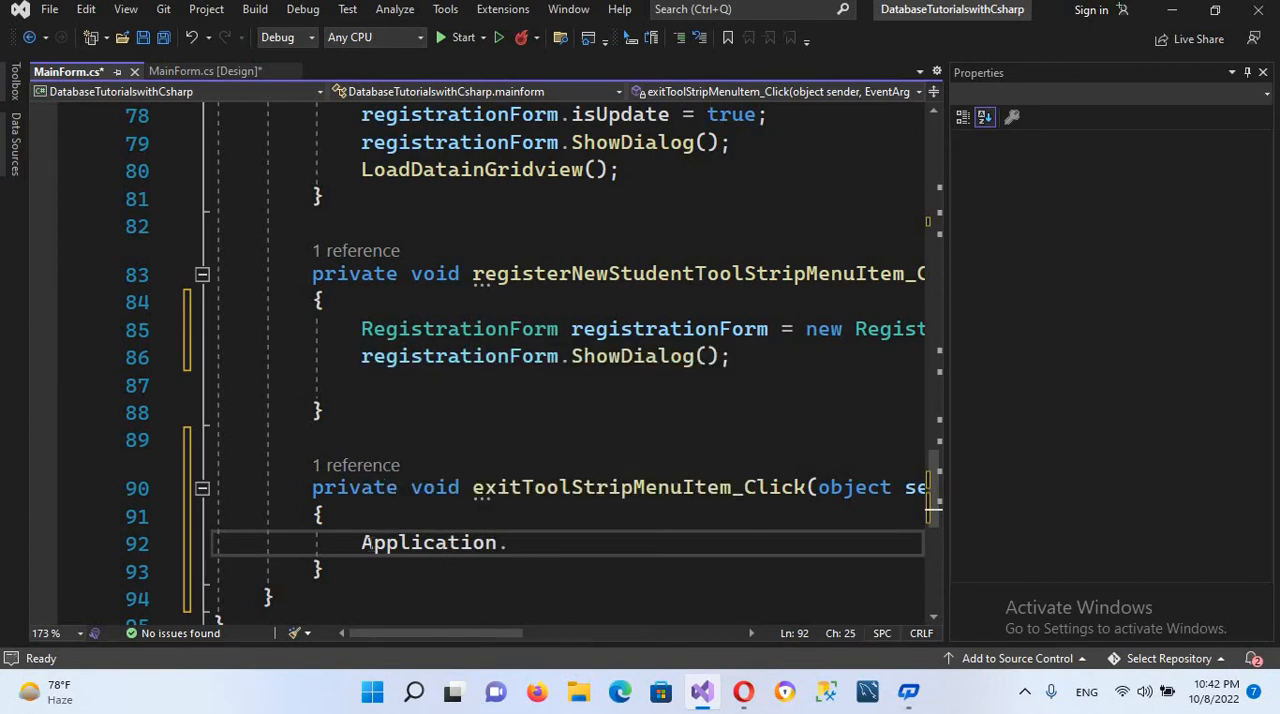
{"action": "type", "text": "Exit"}
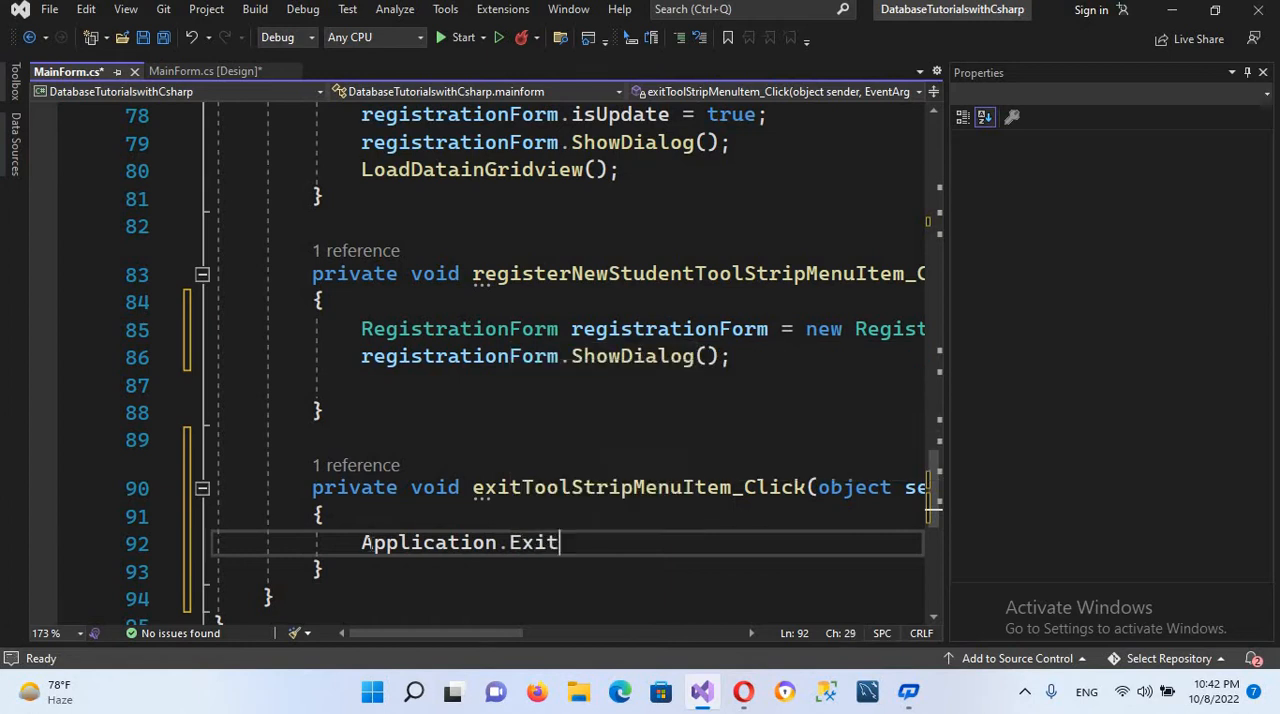
{"action": "type", "text": "();"}
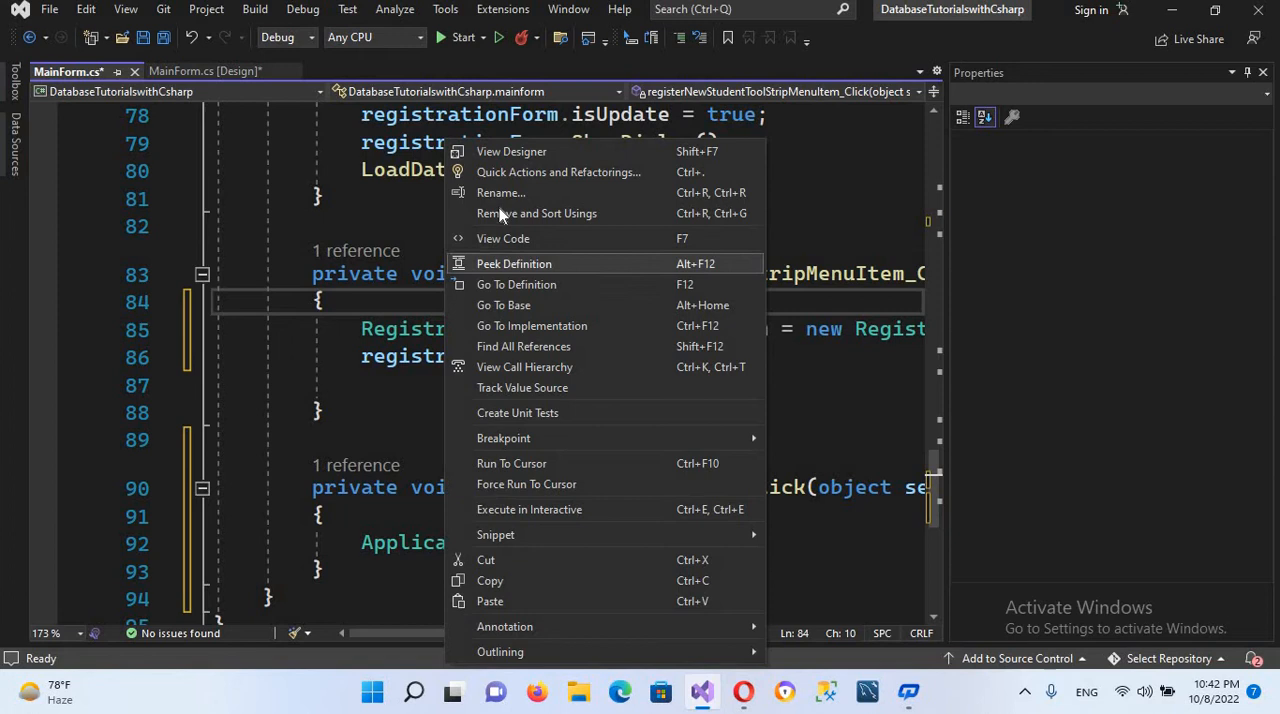
{"action": "mouse_move", "coordinate": [492, 238]}
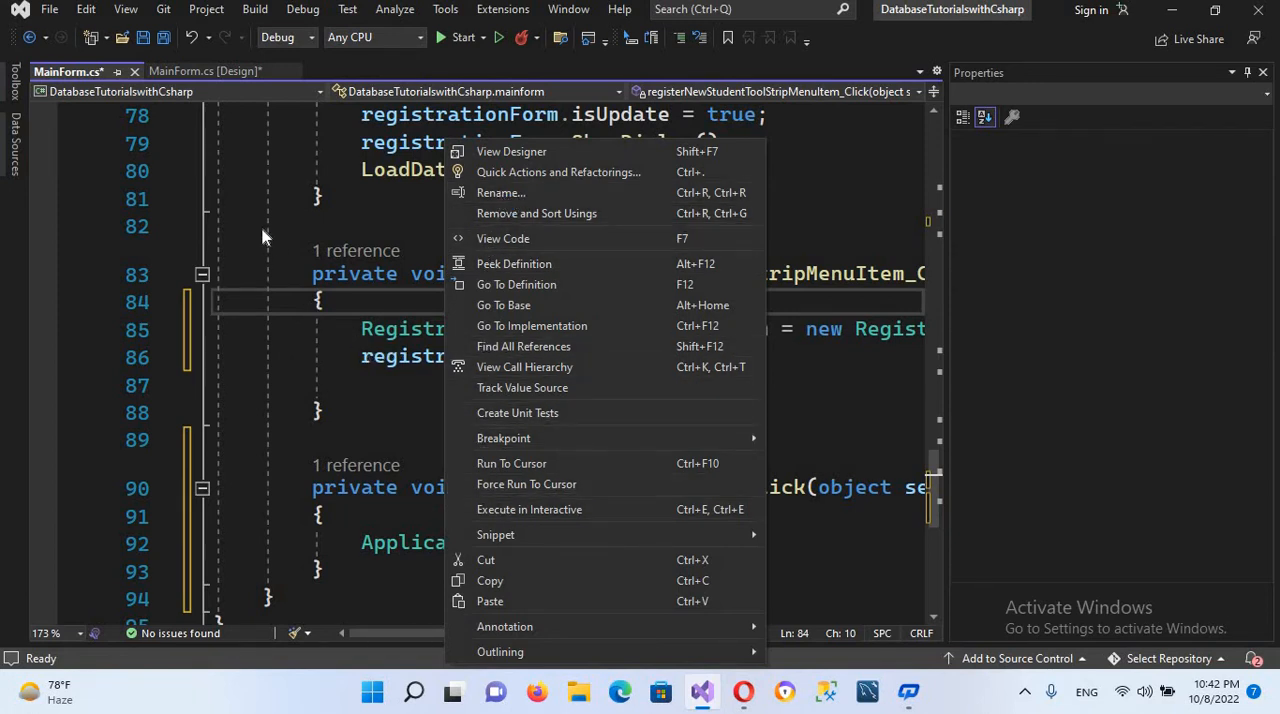
{"action": "mouse_move", "coordinate": [198, 72]}
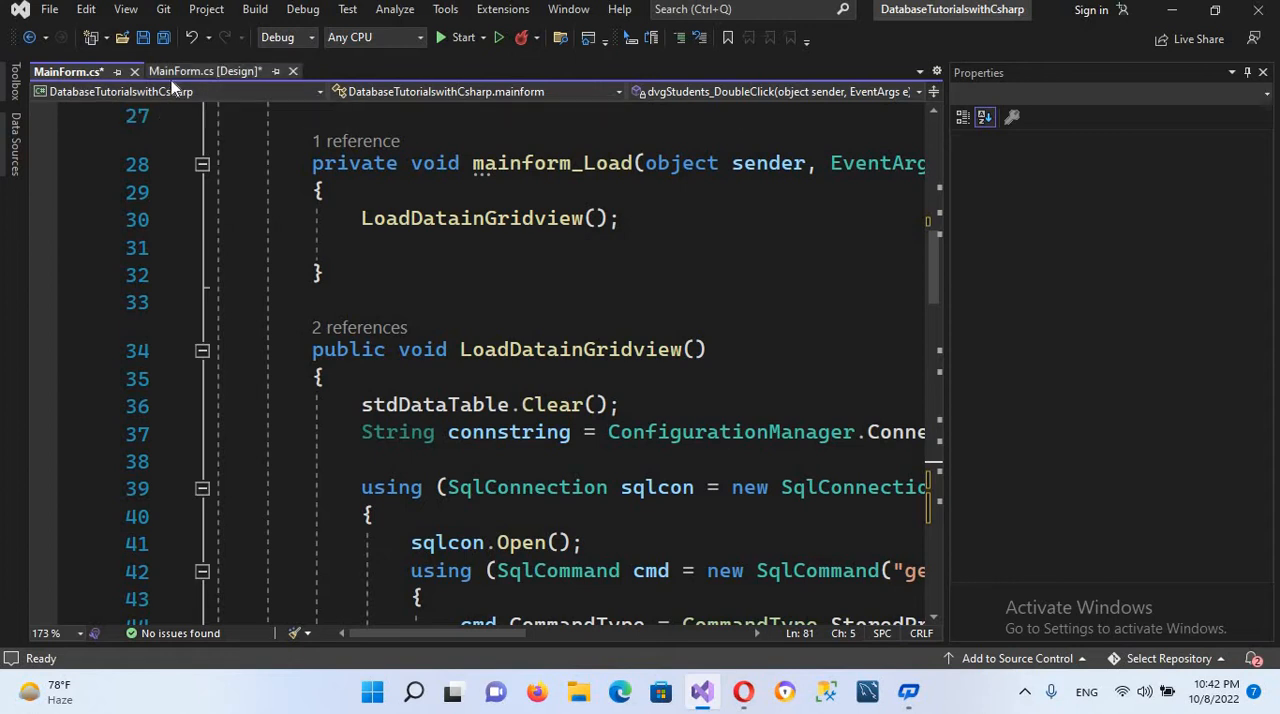
Step: Remove the Registration Form button's click handler so the build reports zero errors
{"action": "left_click", "coordinate": [210, 72]}
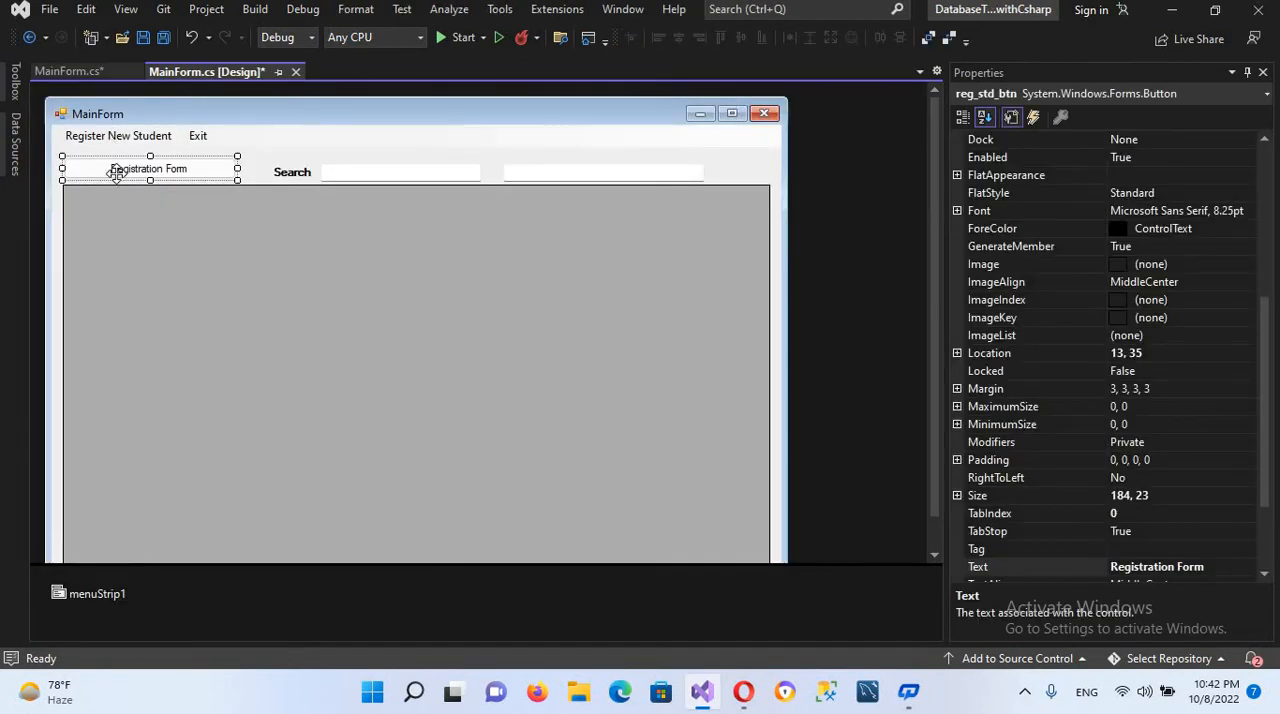
{"action": "double_click", "coordinate": [148, 168]}
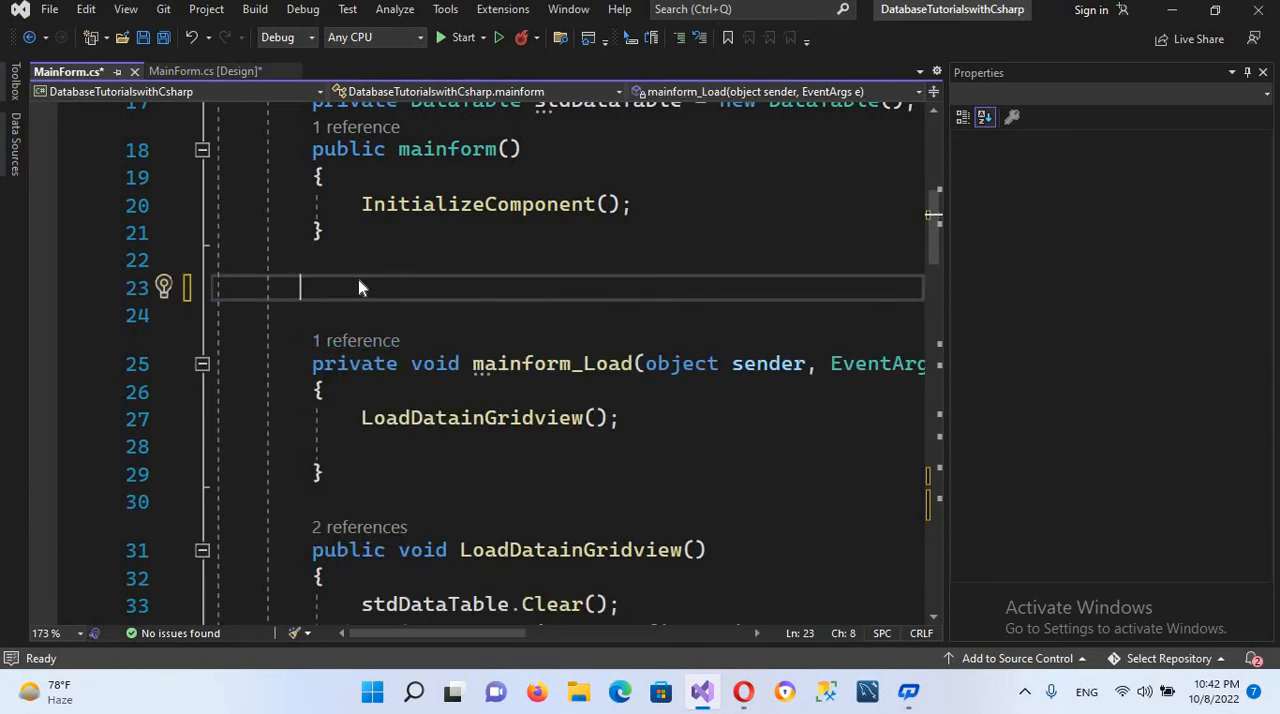
{"action": "left_click", "coordinate": [204, 72]}
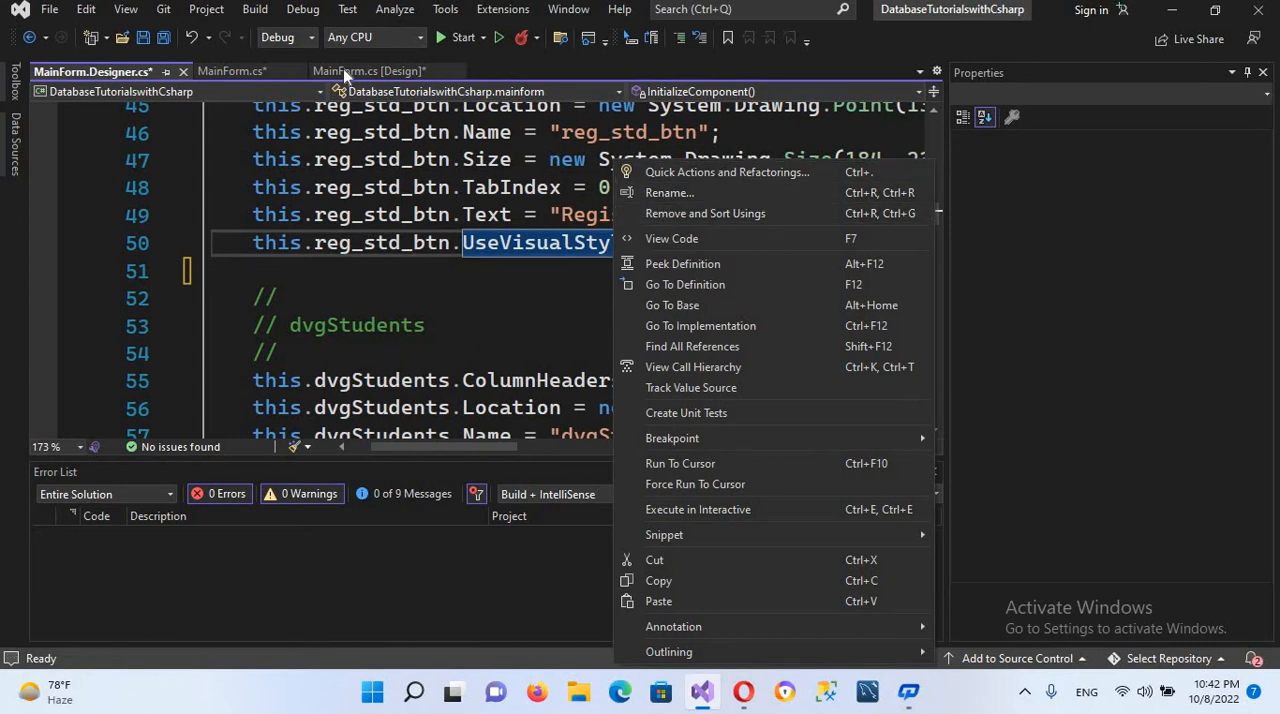
{"action": "left_click", "coordinate": [374, 72]}
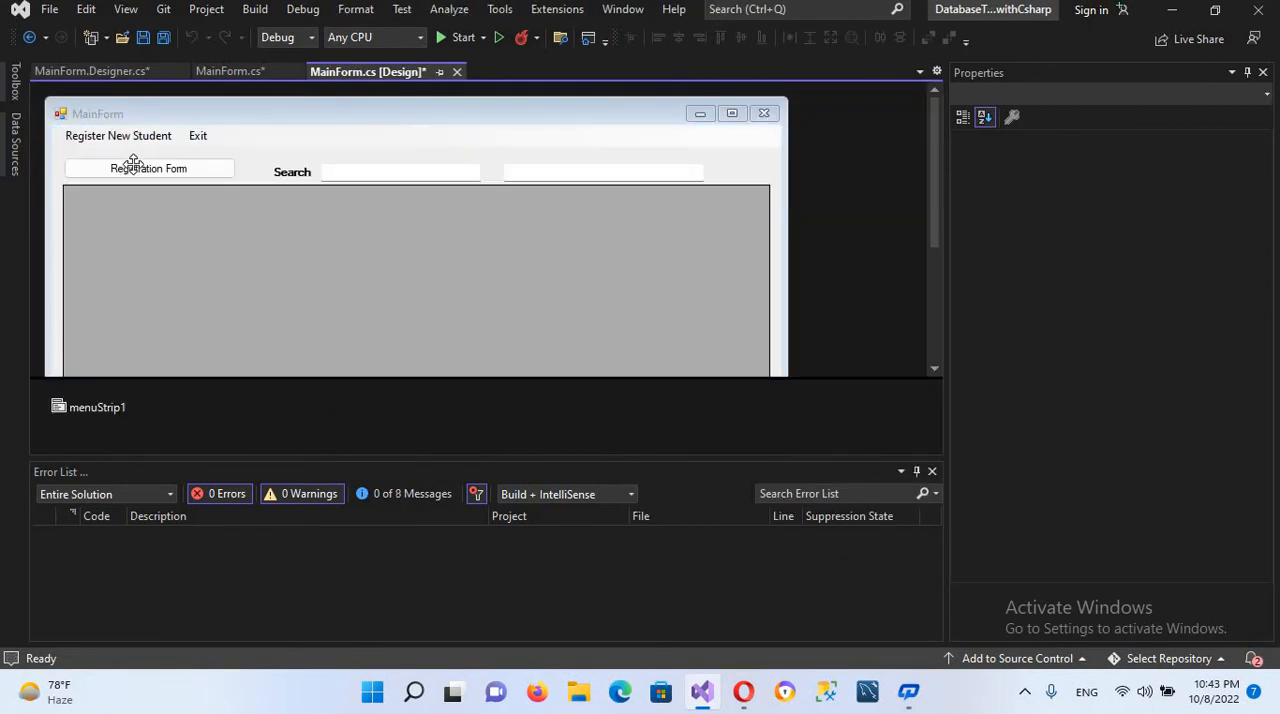
Step: Remove the Registration Form button and shrink the student grid below the search area
{"action": "left_click", "coordinate": [604, 172]}
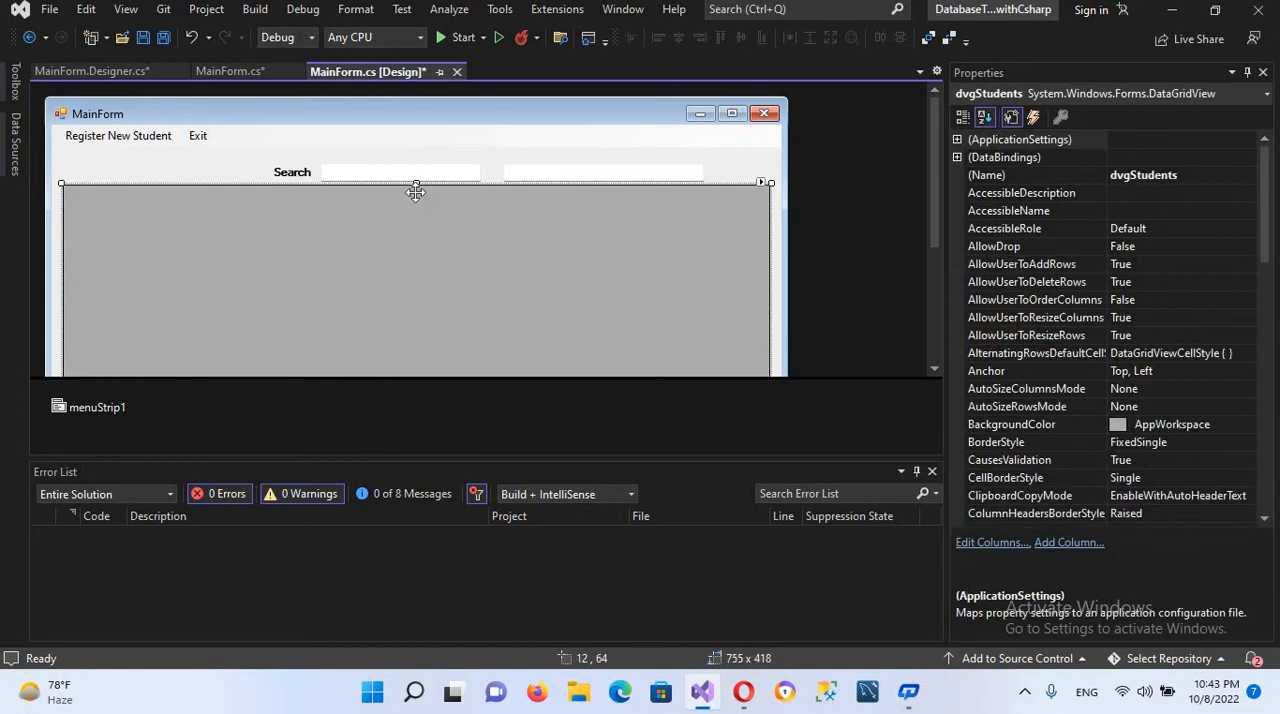
{"action": "left_click_drag", "start_coordinate": [416, 186], "coordinate": [416, 222]}
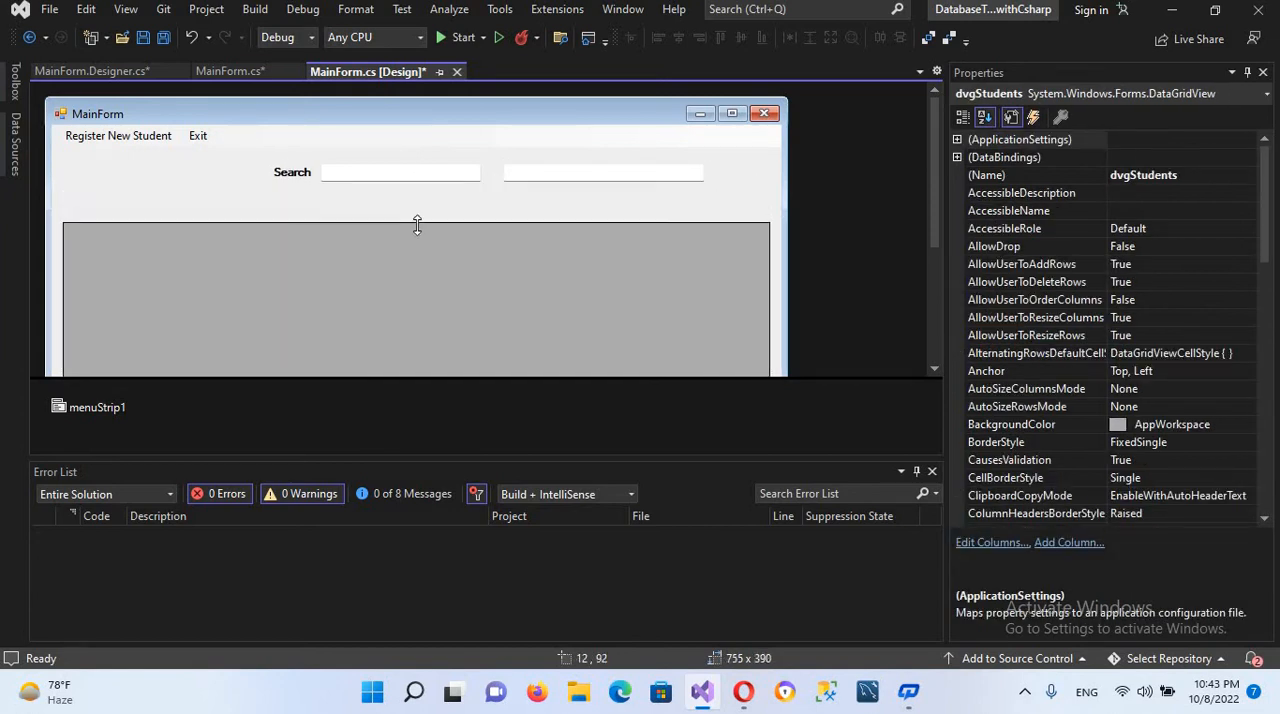
{"action": "left_click", "coordinate": [232, 172]}
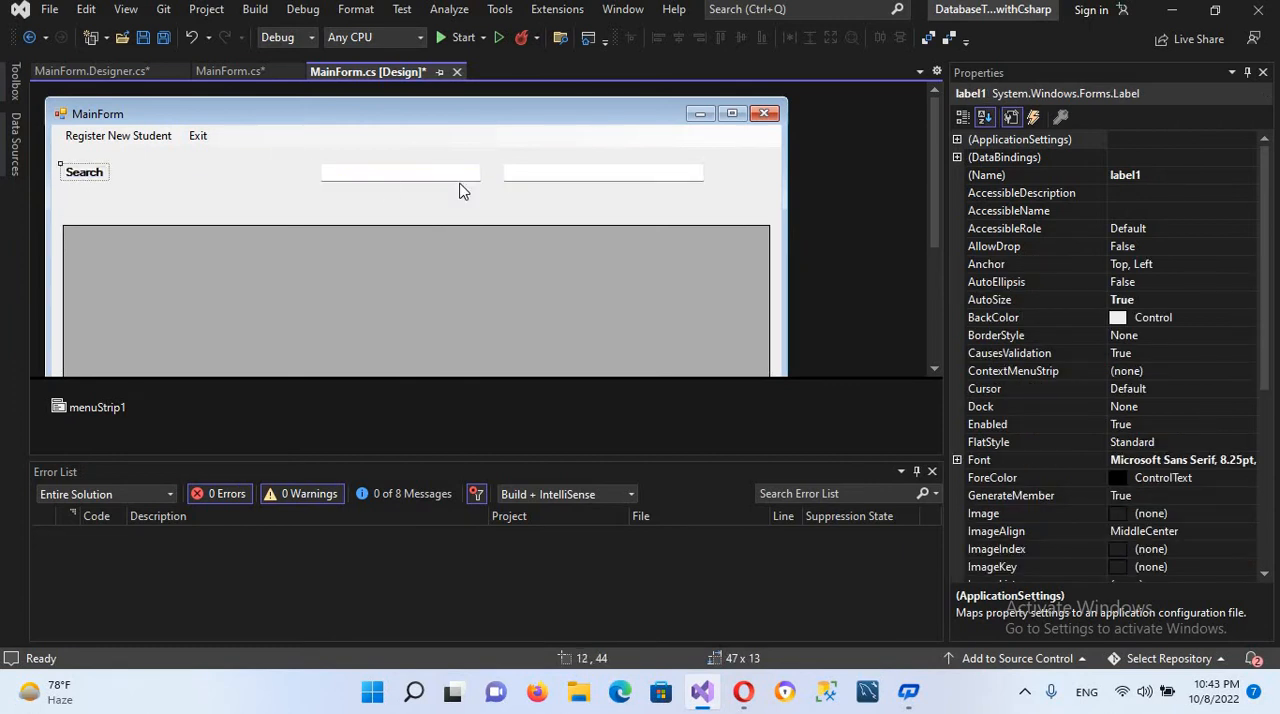
{"action": "left_click", "coordinate": [244, 170]}
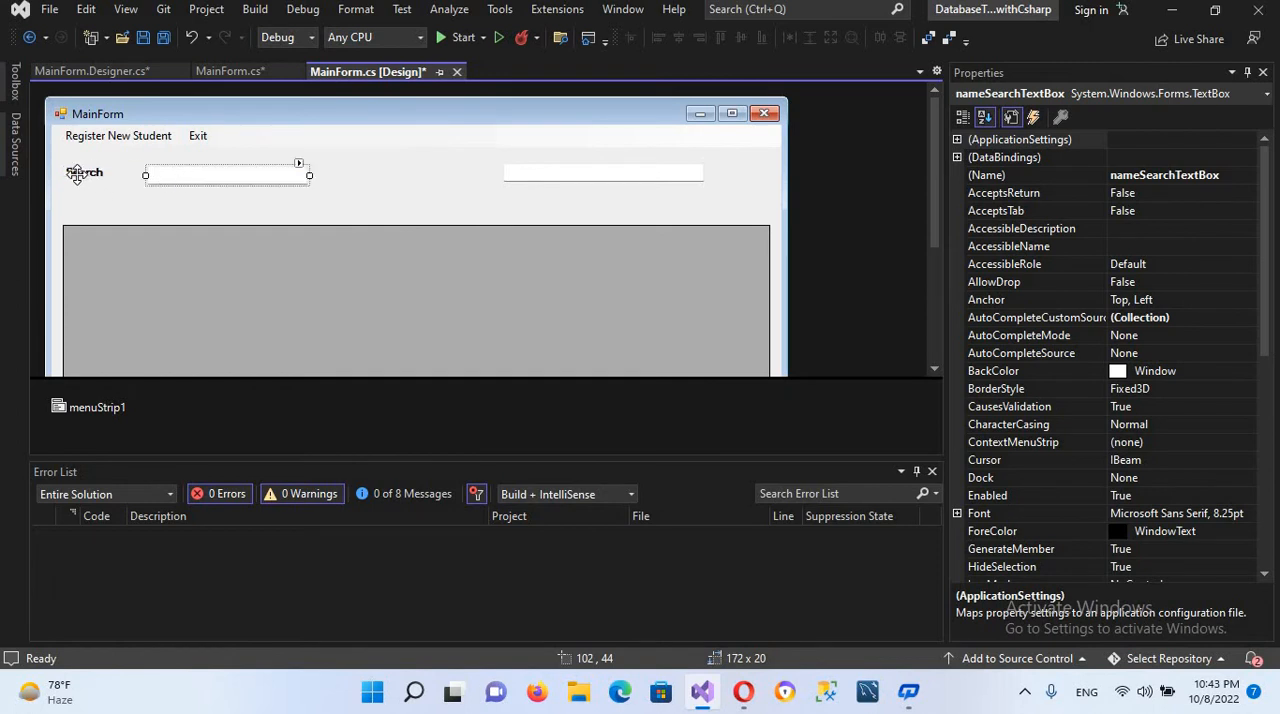
{"action": "left_click", "coordinate": [84, 152]}
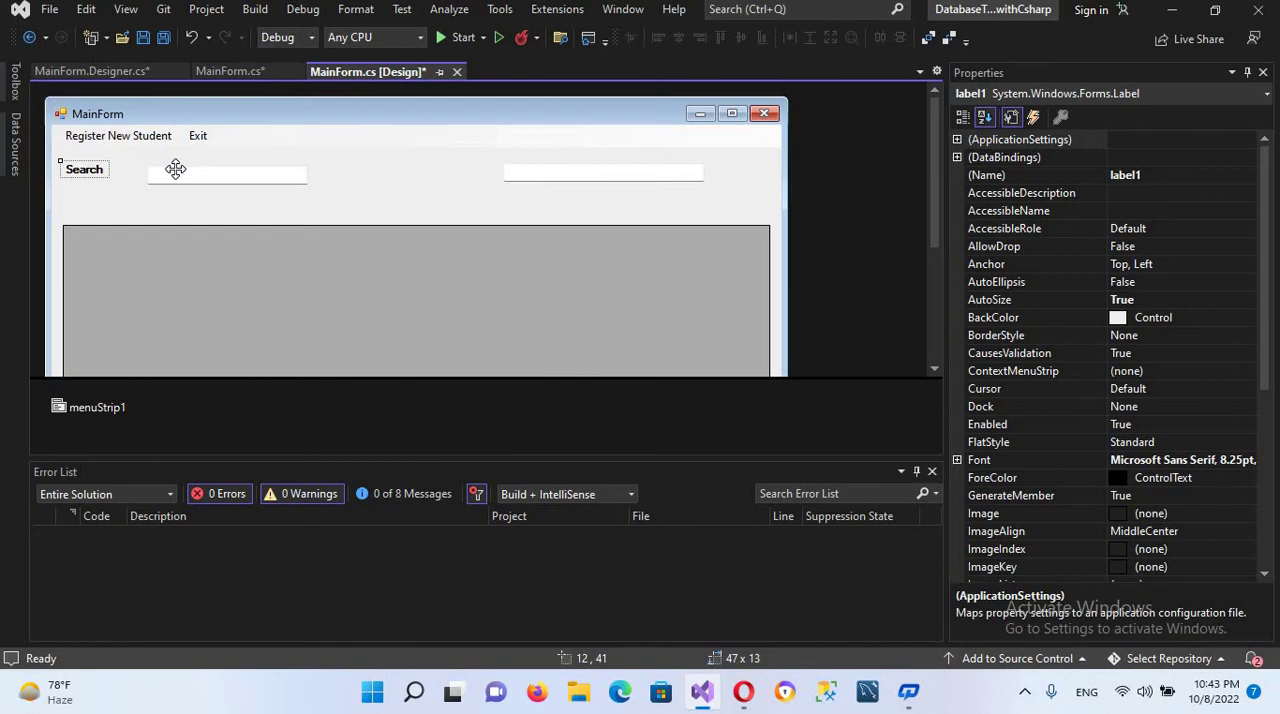
{"action": "left_click", "coordinate": [228, 166]}
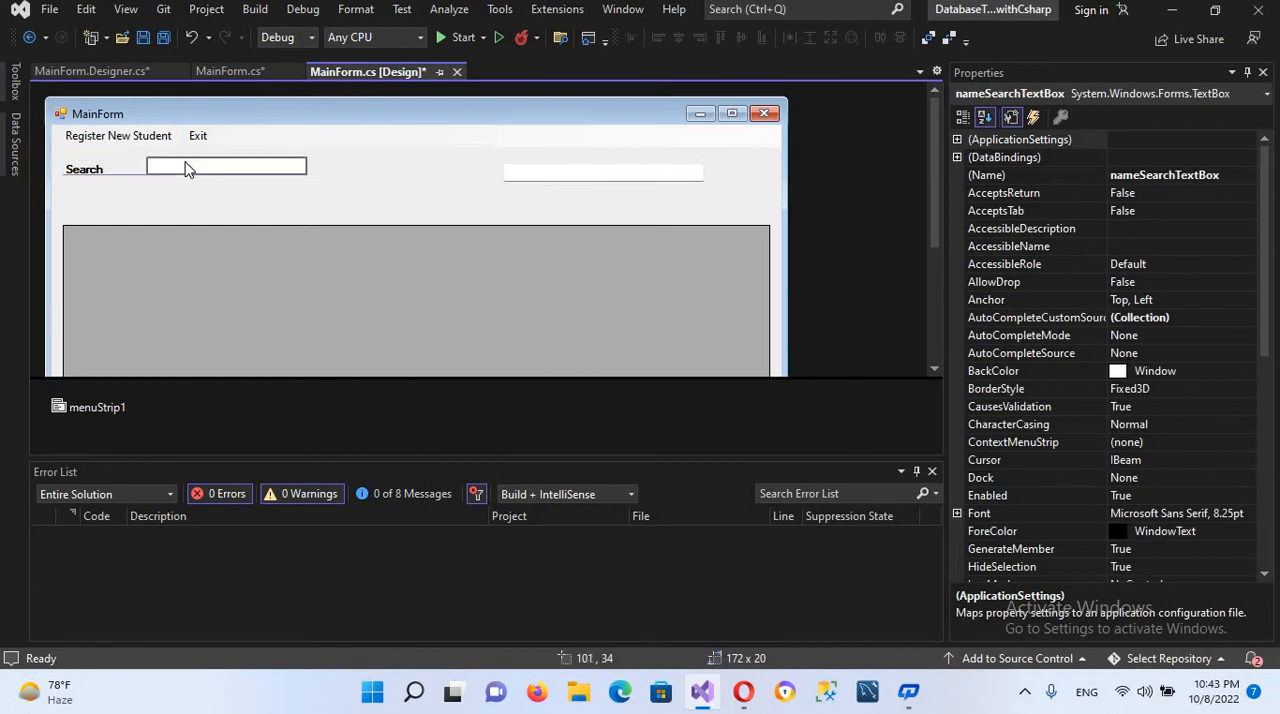
Step: Narrow the district search box and select the lower Search label for editing
{"action": "left_click", "coordinate": [200, 168]}
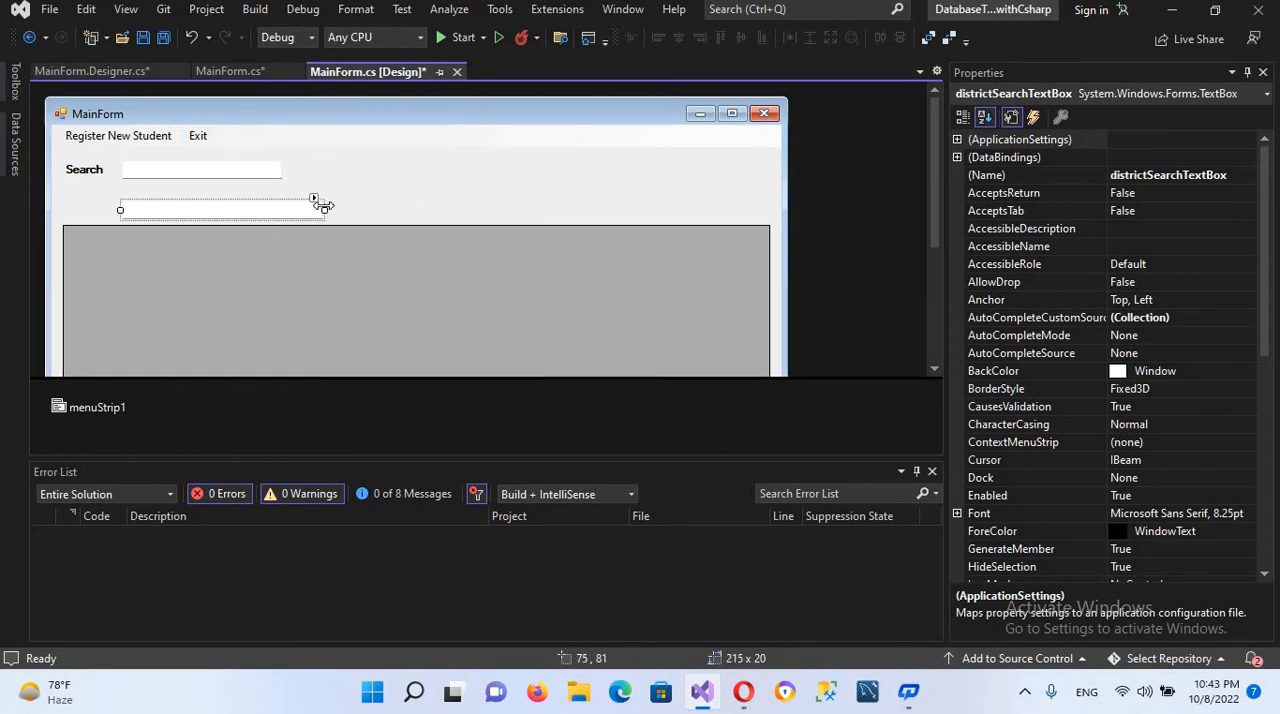
{"action": "left_click_drag", "start_coordinate": [320, 208], "coordinate": [280, 208]}
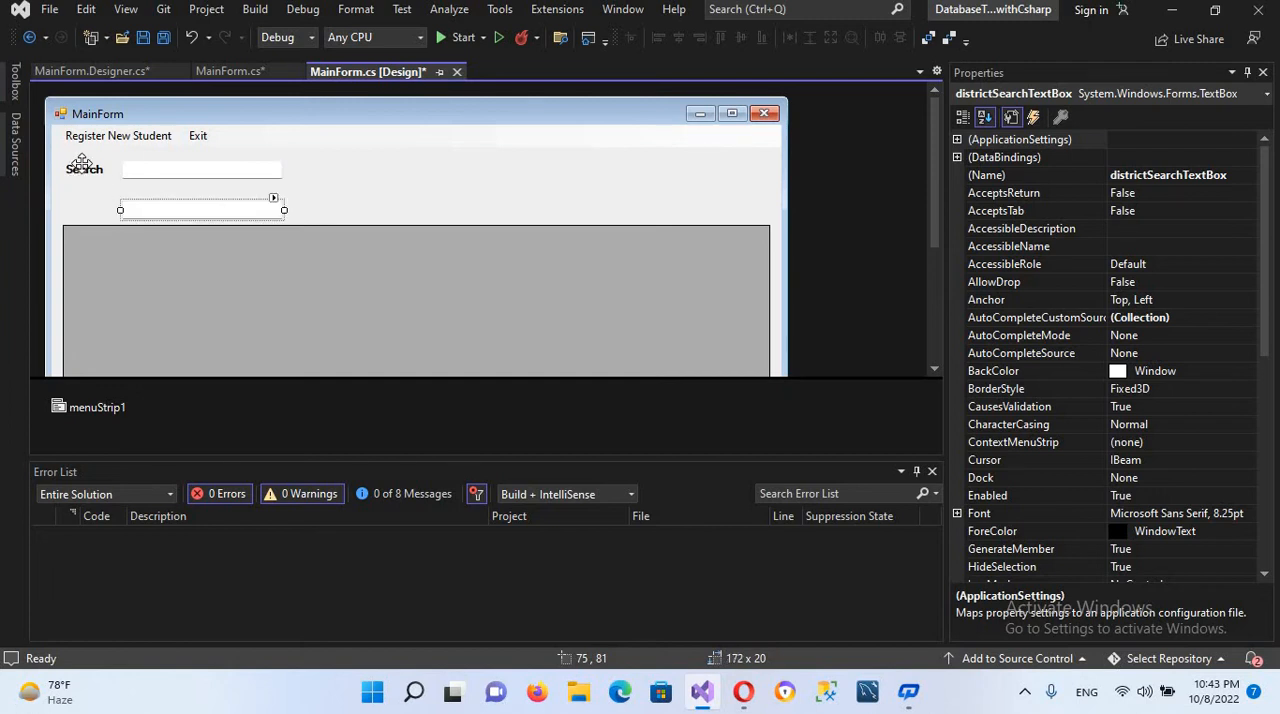
{"action": "left_click", "coordinate": [84, 168]}
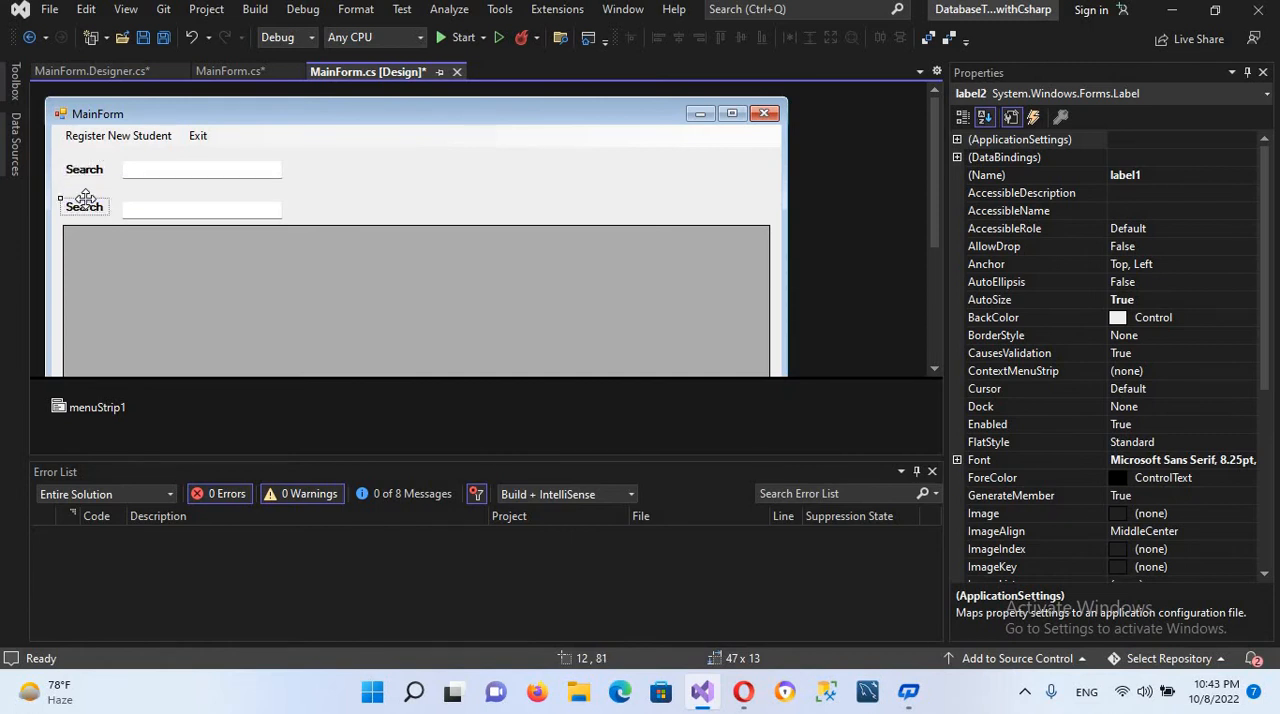
{"action": "left_click", "coordinate": [84, 208]}
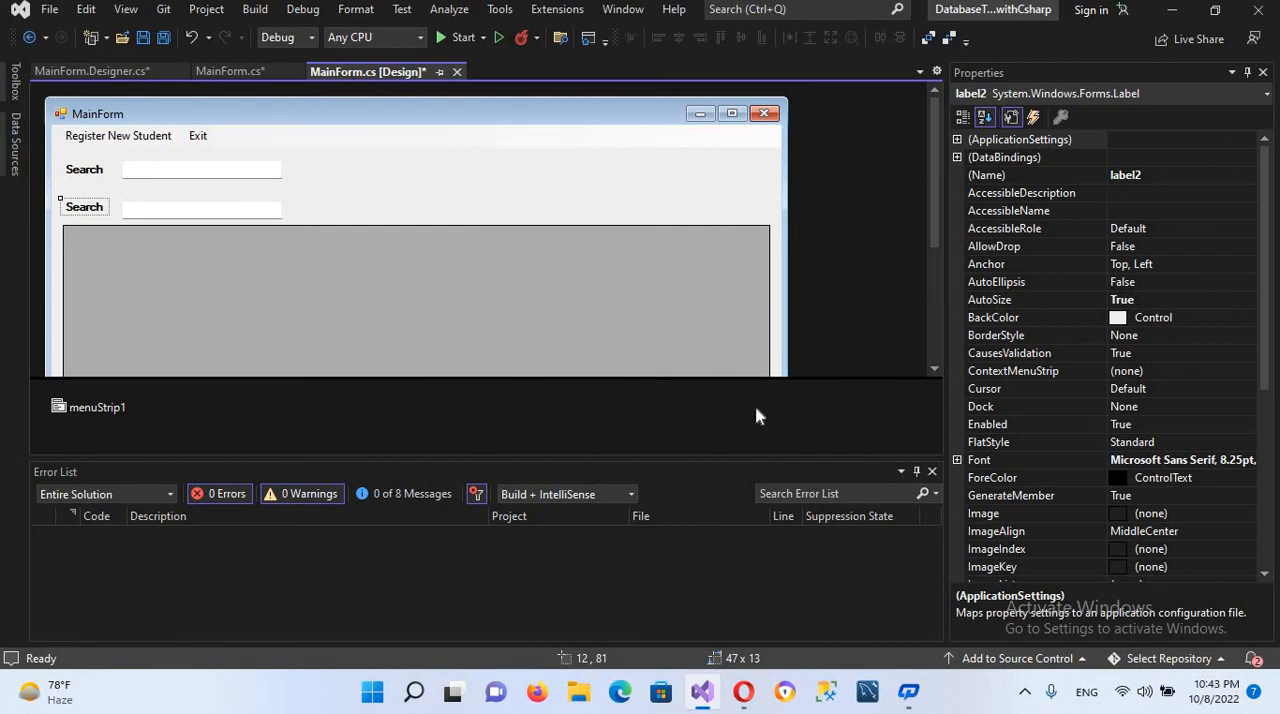
{"action": "mouse_move", "coordinate": [84, 172]}
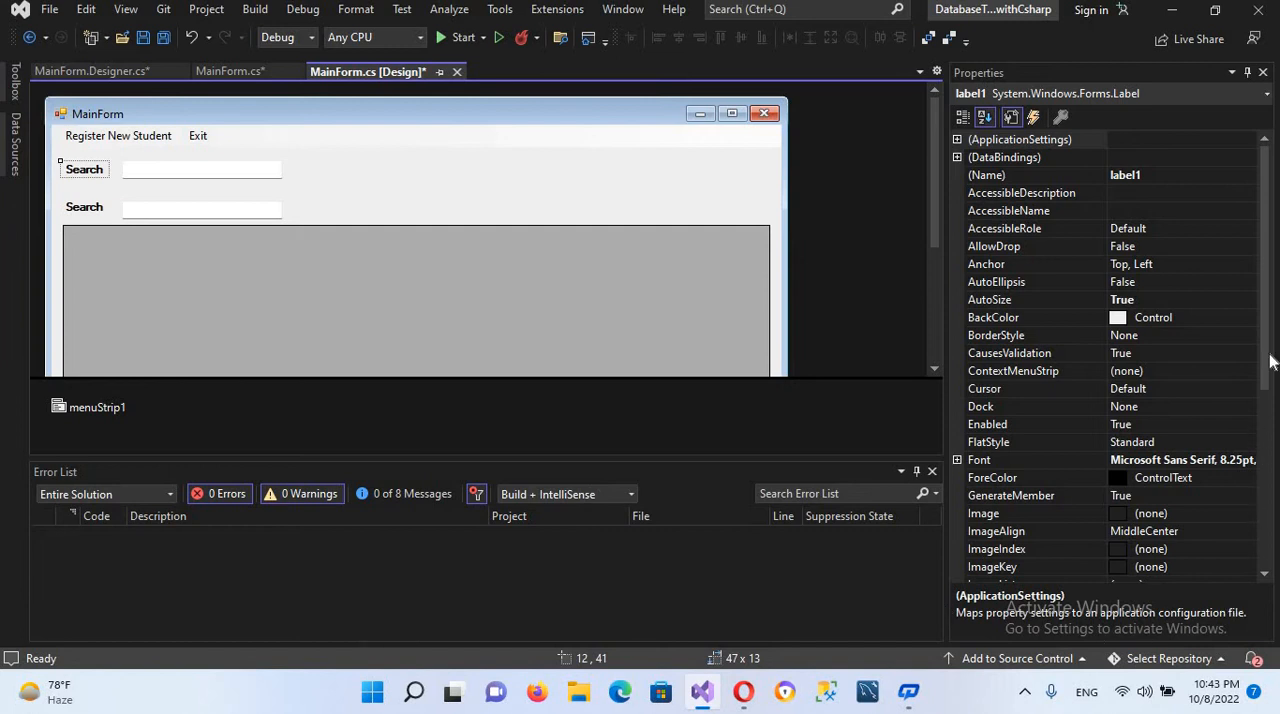
Step: Set label texts 'Search Name' and 'Search District' and align both search boxes at X=109
{"action": "scroll", "scroll_direction": "down", "scroll_amount": 3}
{"action": "type", "text": "Search Name"}
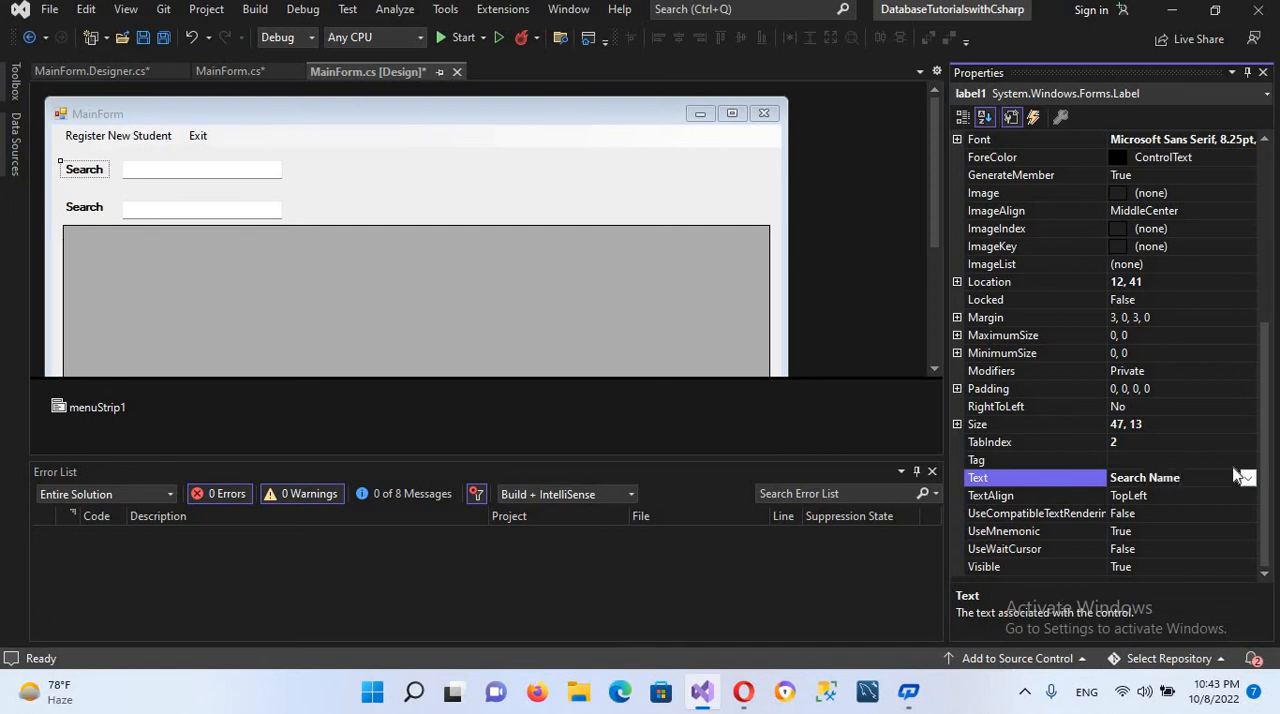
{"action": "left_click", "coordinate": [1180, 476]}
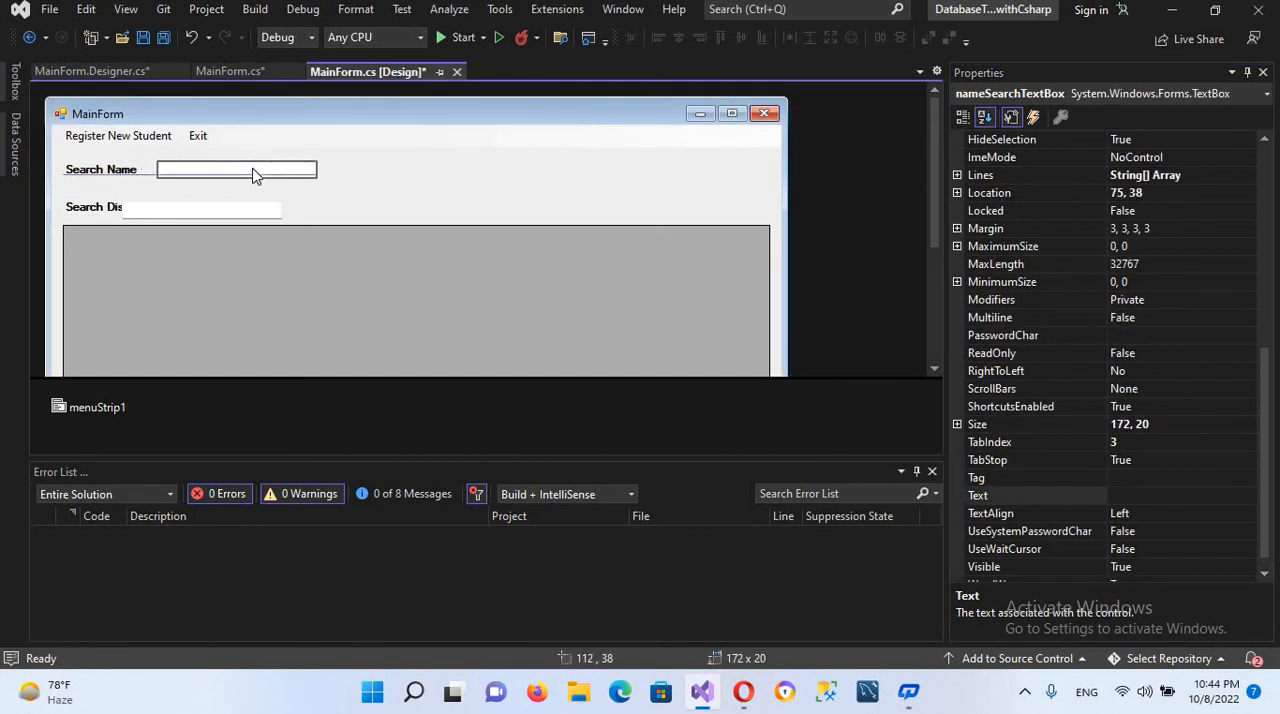
{"action": "left_click", "coordinate": [200, 208]}
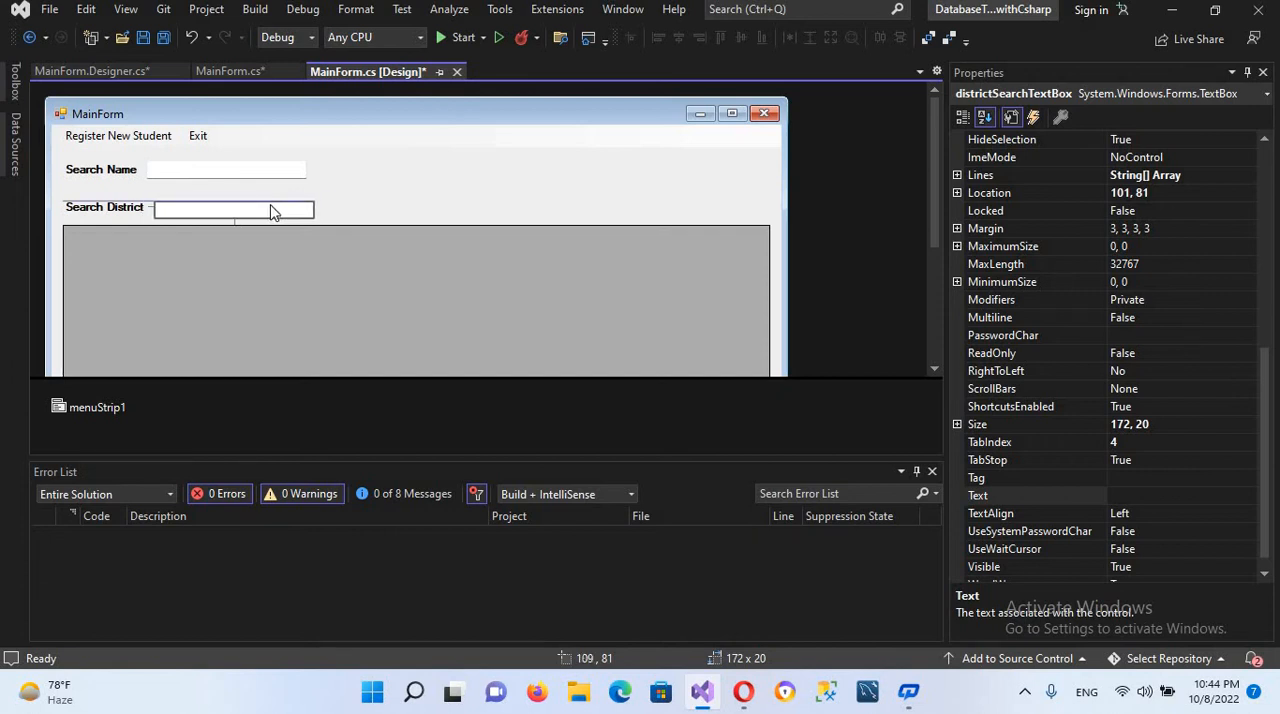
{"action": "left_click", "coordinate": [232, 170]}
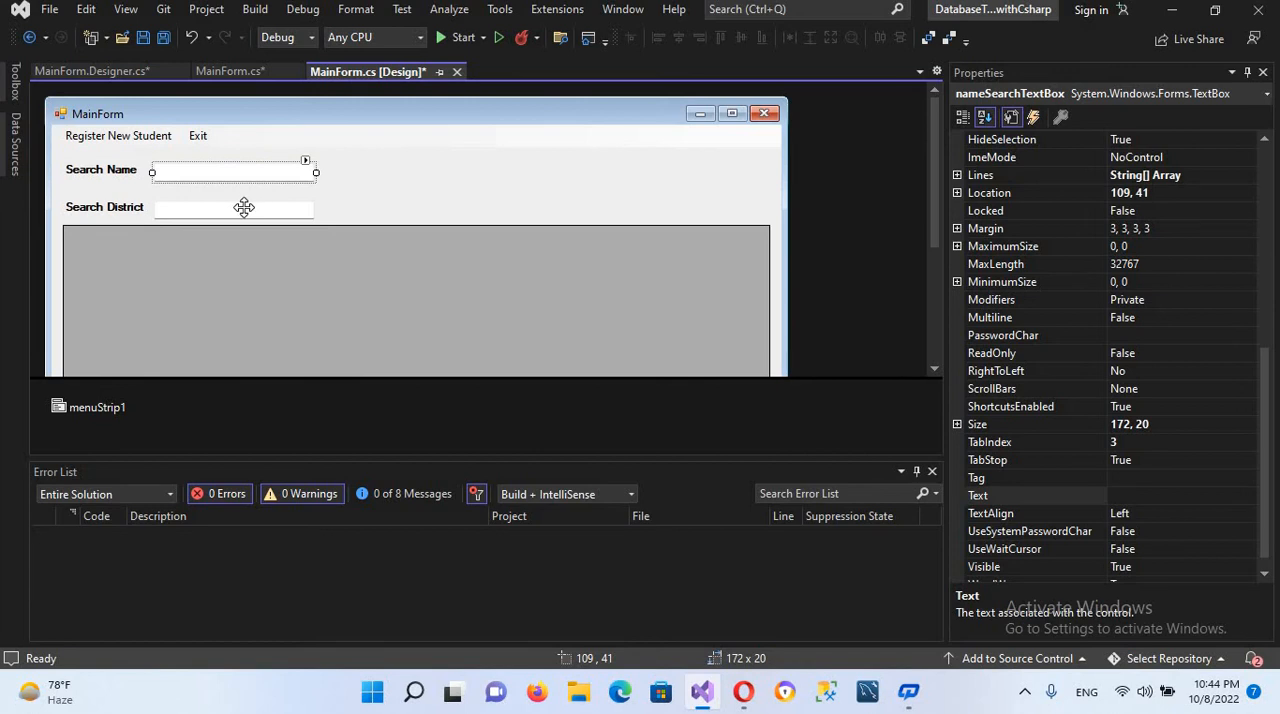
{"action": "left_click", "coordinate": [232, 208]}
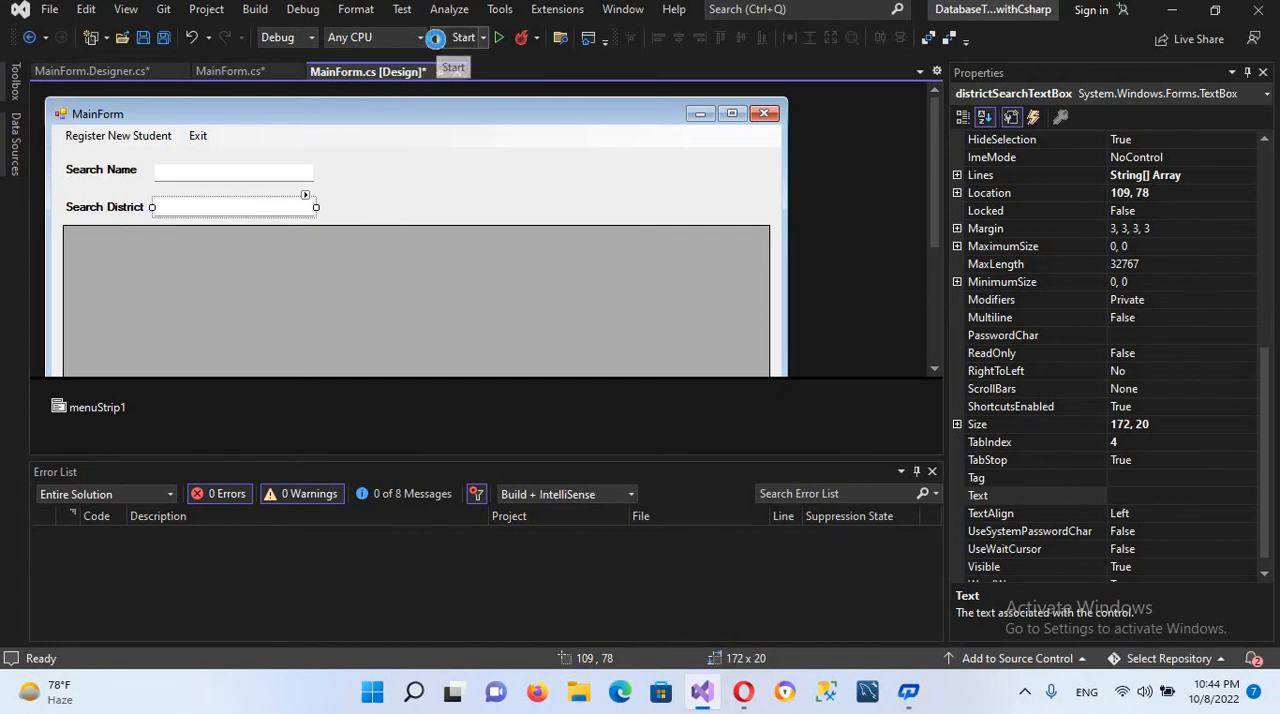
Step: Start the application and log in as admin to reach MainForm's student grid
{"action": "left_click", "coordinate": [452, 38]}
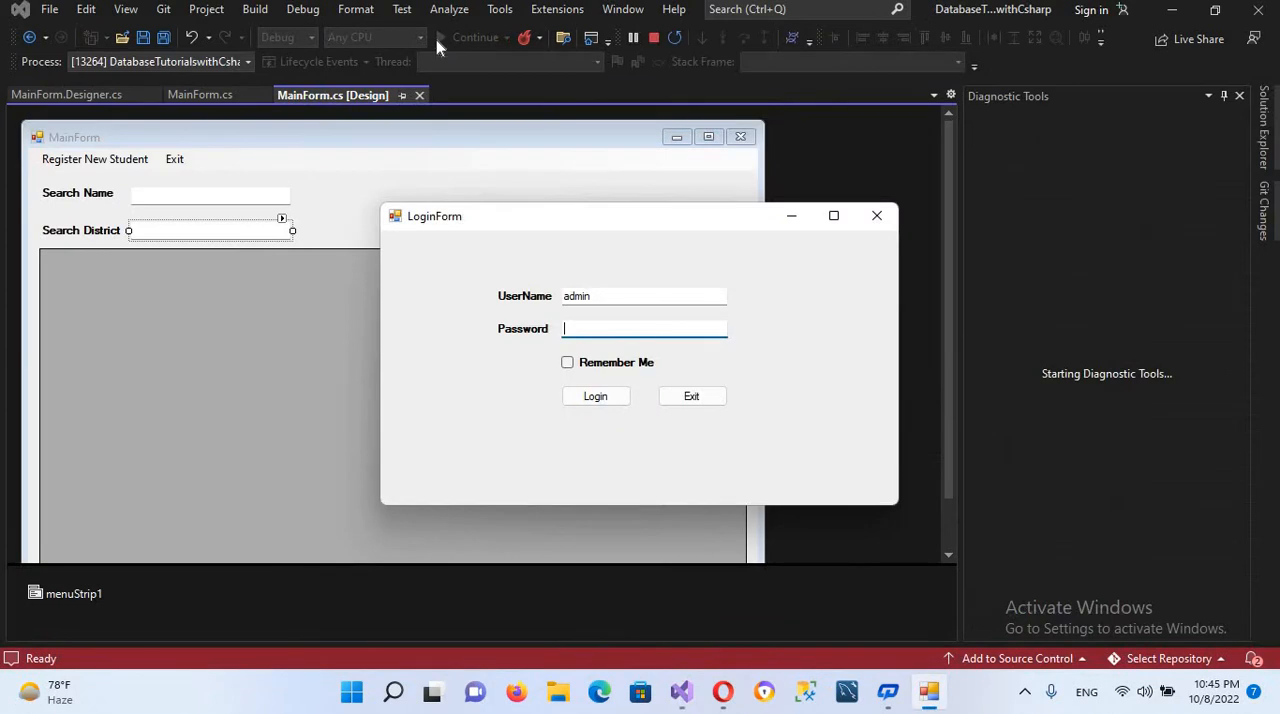
{"action": "type", "text": "***"}
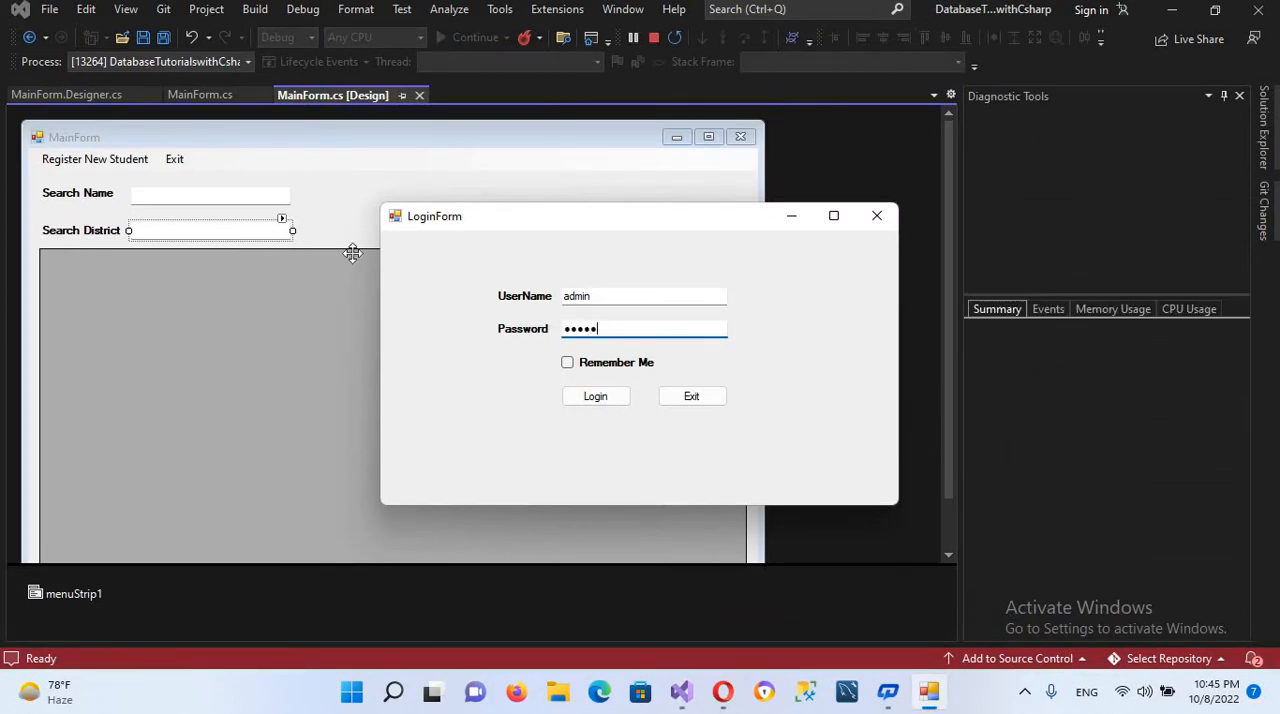
{"action": "left_click", "coordinate": [596, 396]}
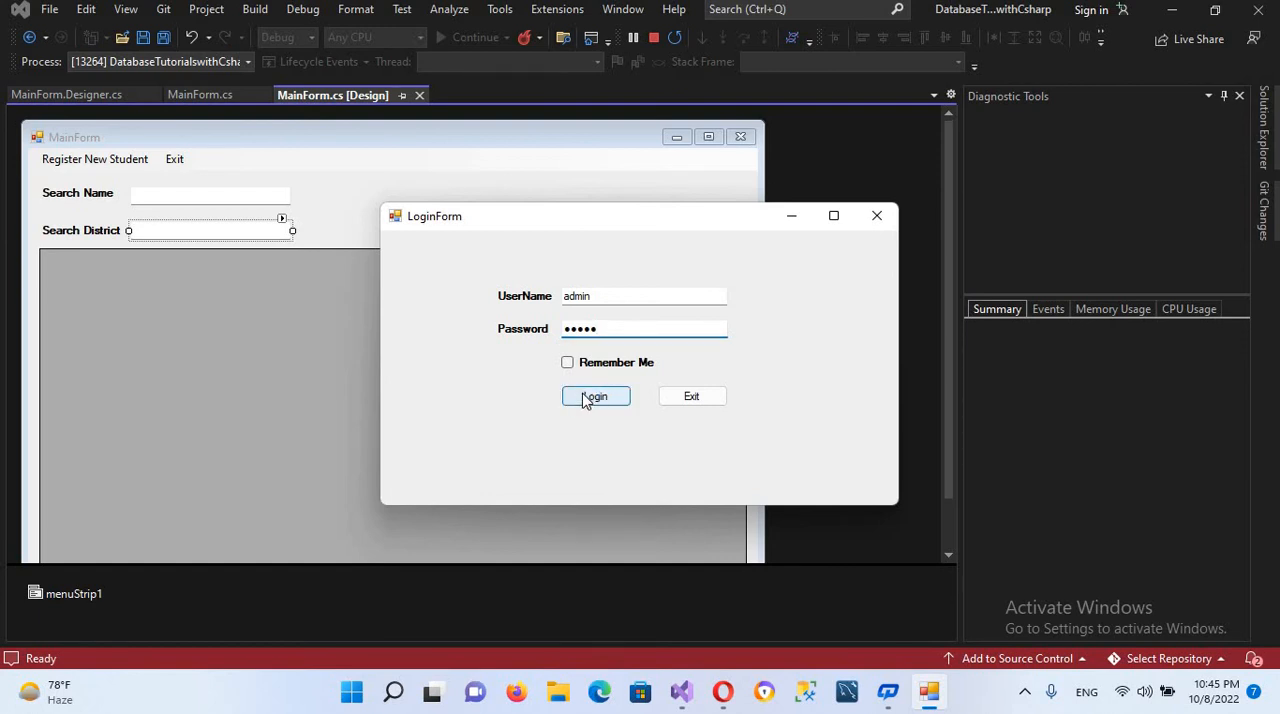
{"action": "left_click", "coordinate": [596, 396]}
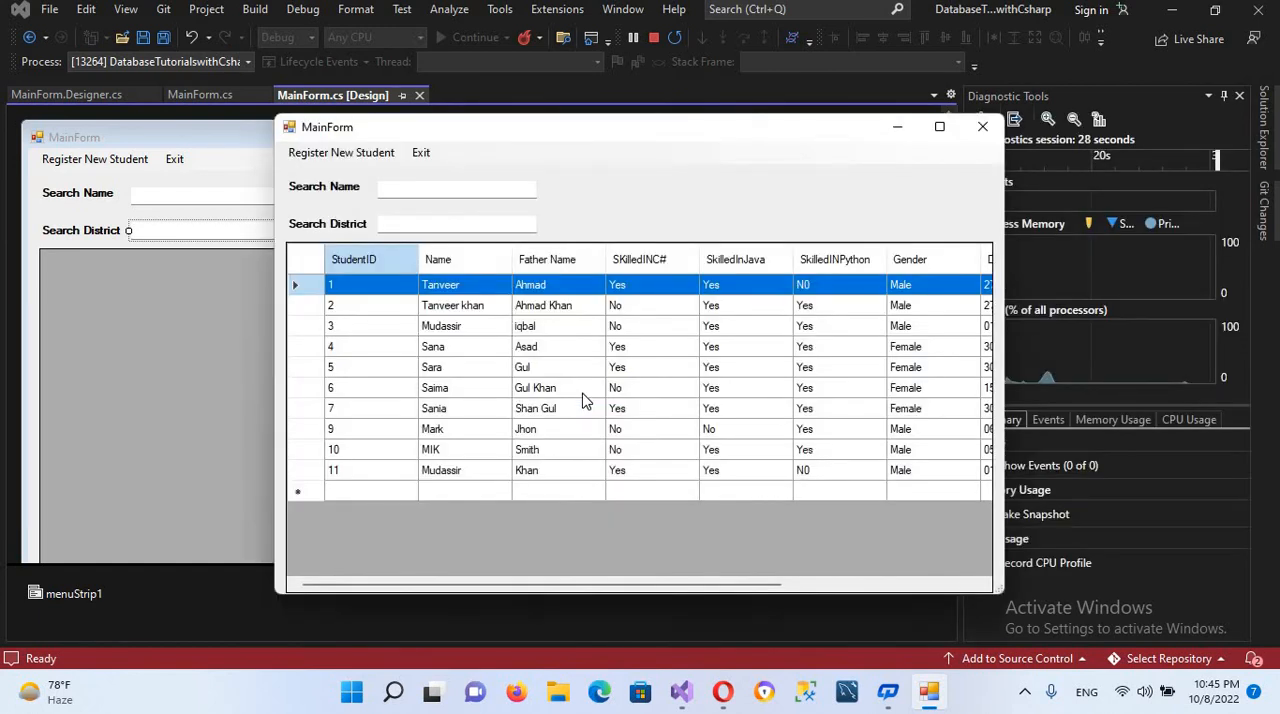
{"action": "mouse_move", "coordinate": [334, 204]}
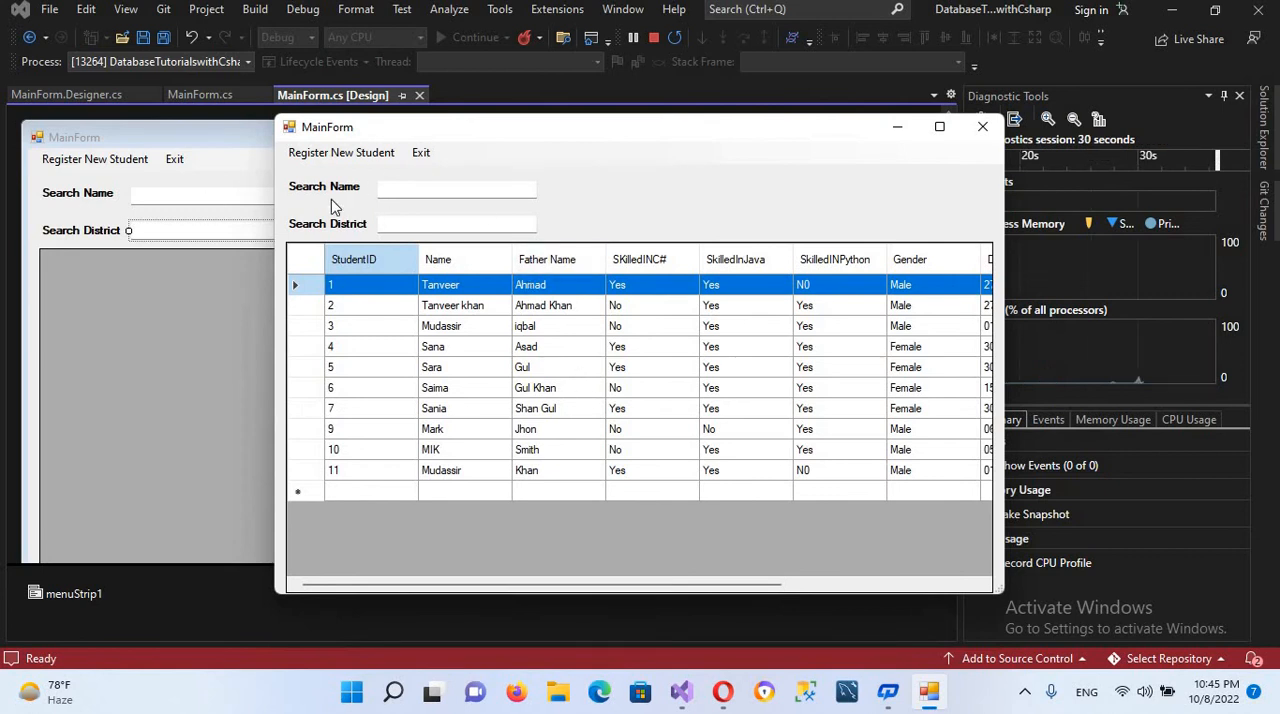
{"action": "mouse_move", "coordinate": [356, 162]}
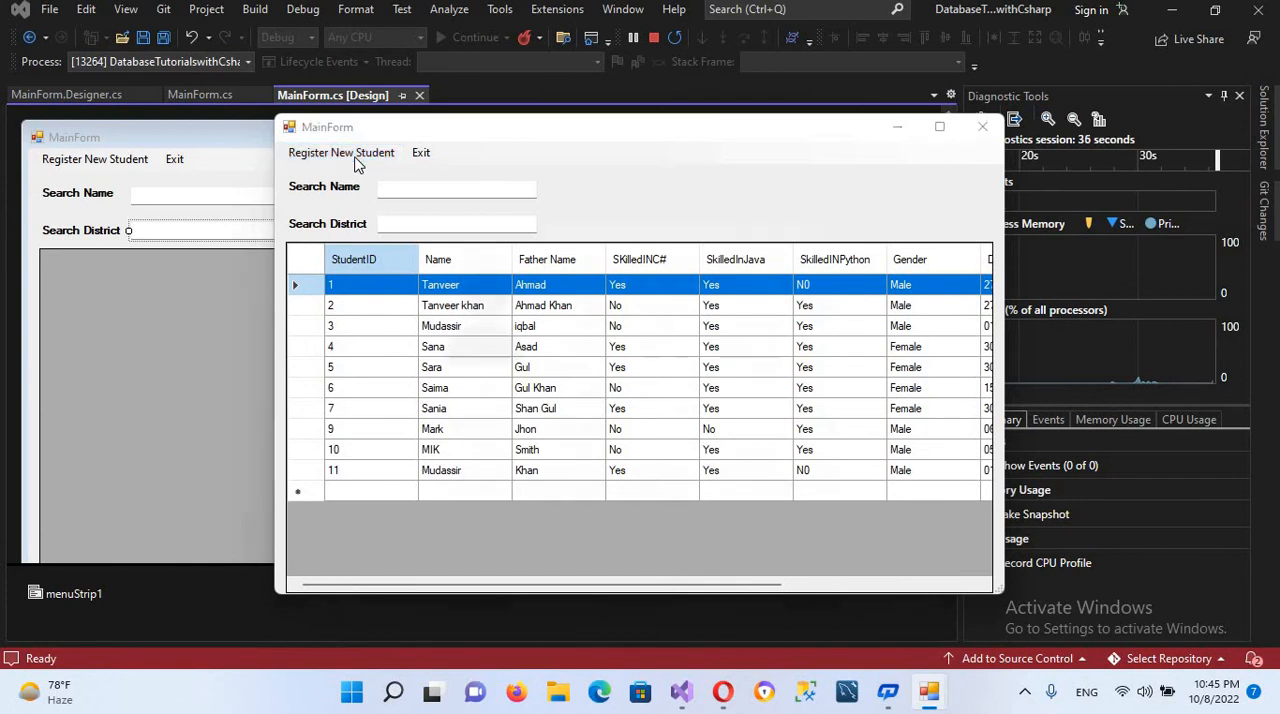
{"action": "left_click", "coordinate": [340, 152]}
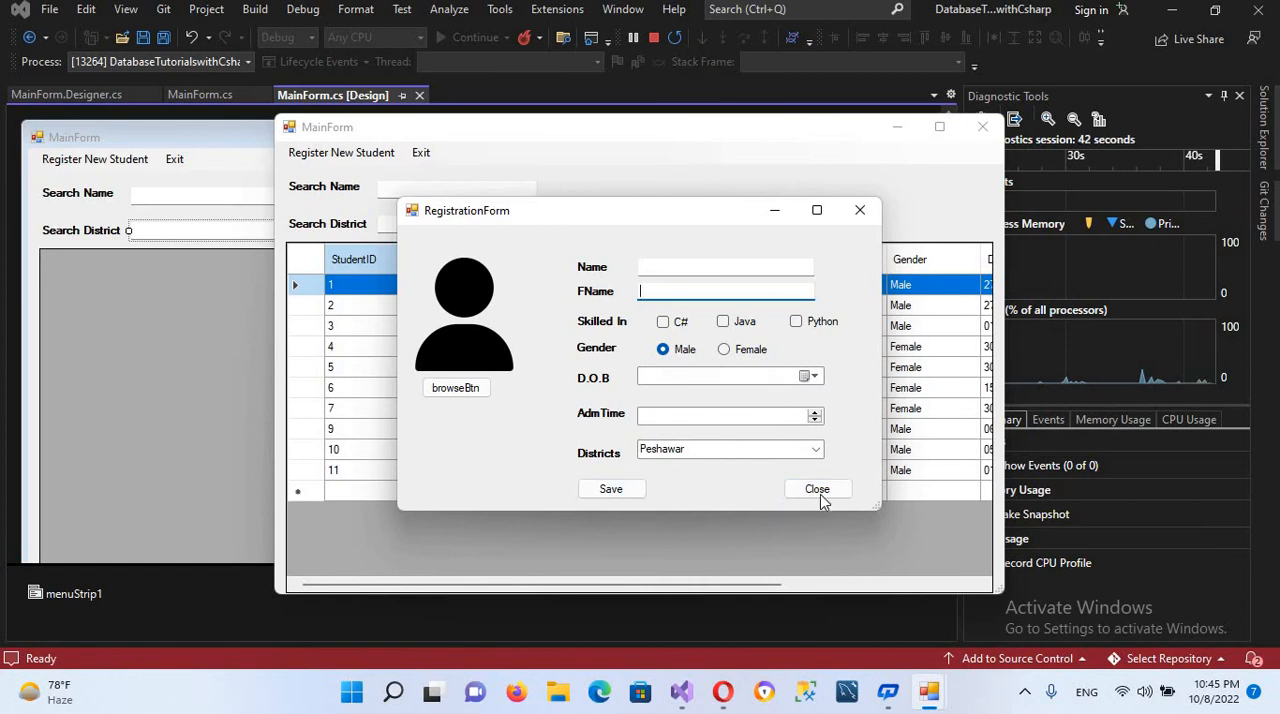
{"action": "left_click", "coordinate": [816, 488]}
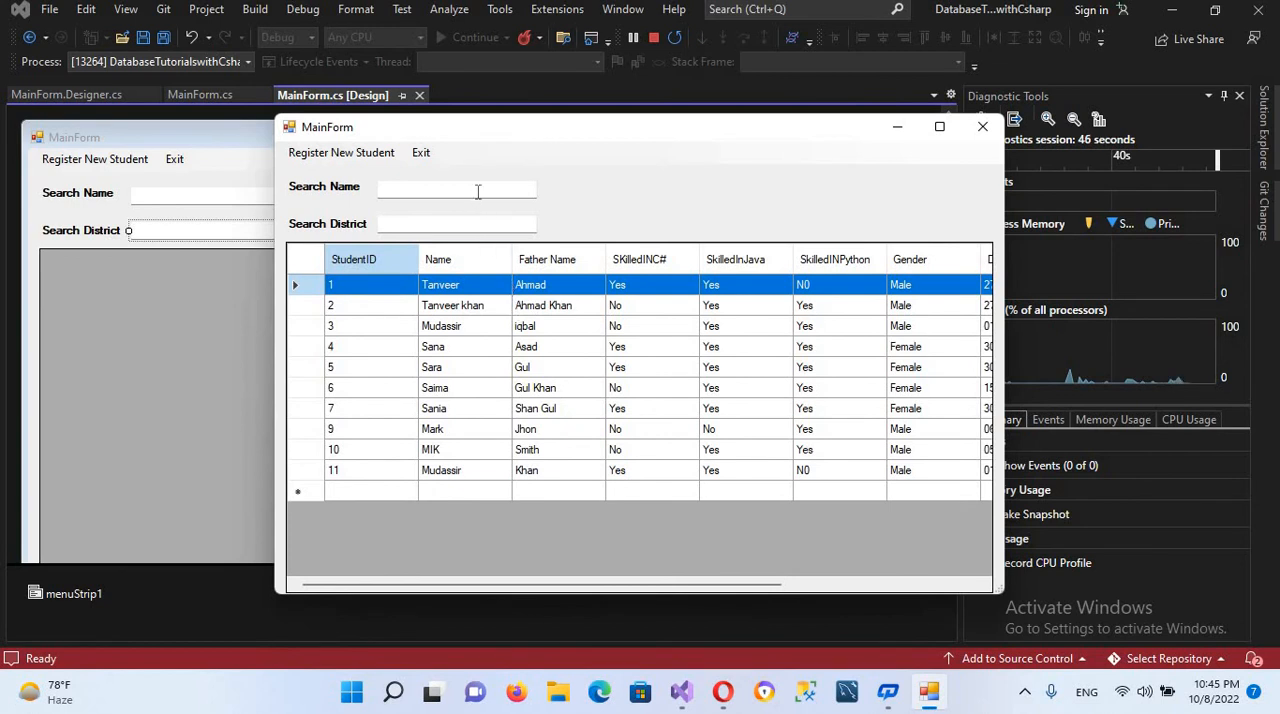
Step: Filter the student grid with 'sa' and 'pes' searches, then close the app via Exit
{"action": "left_click", "coordinate": [456, 188]}
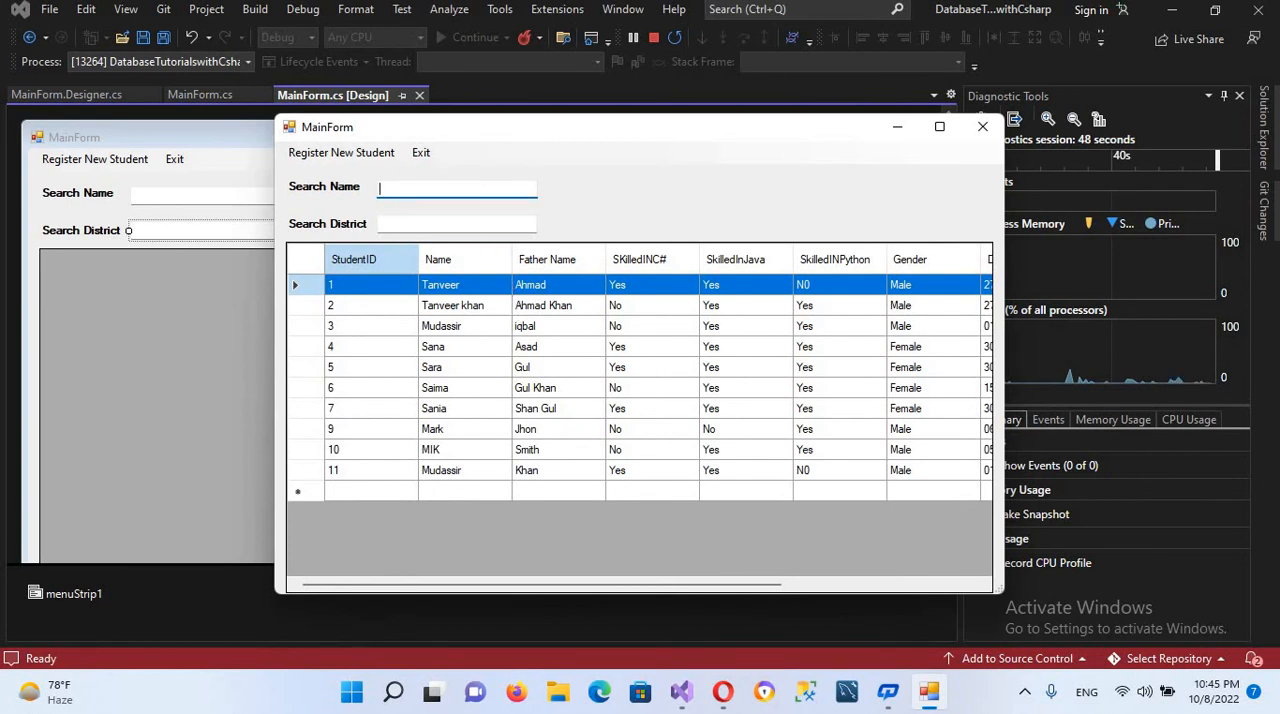
{"action": "type", "text": "sa"}
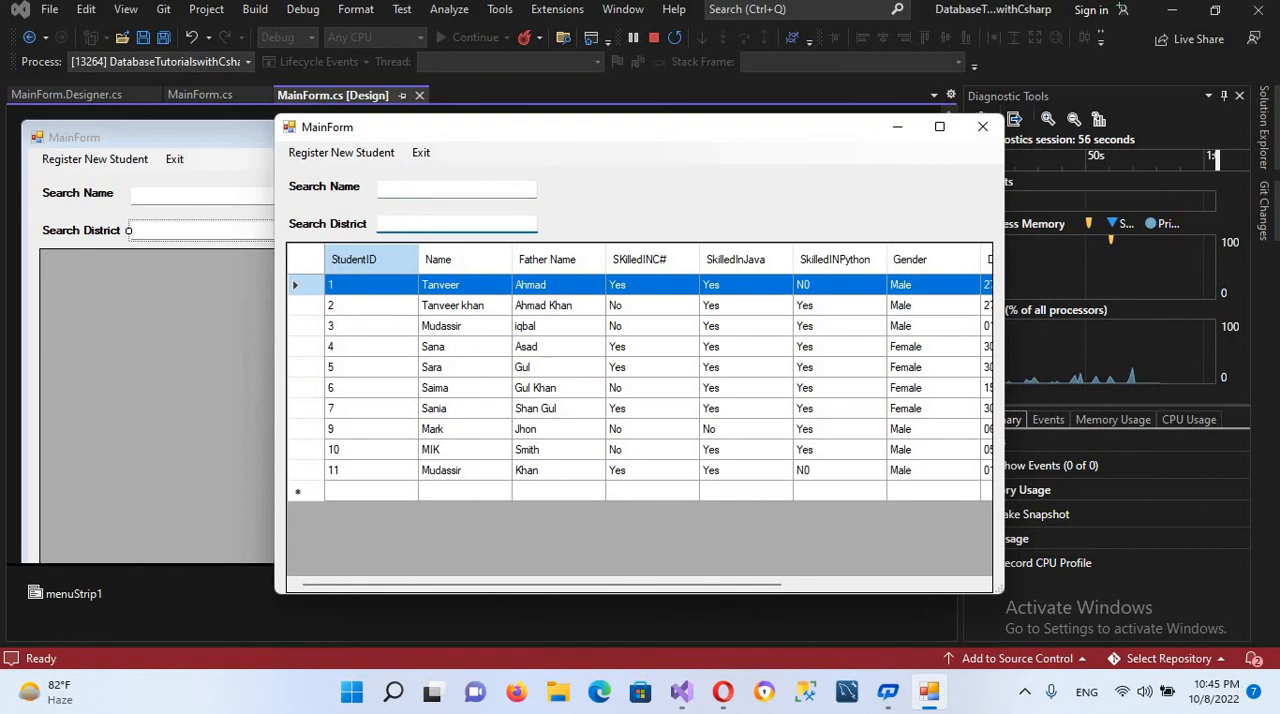
{"action": "type", "text": "pes"}
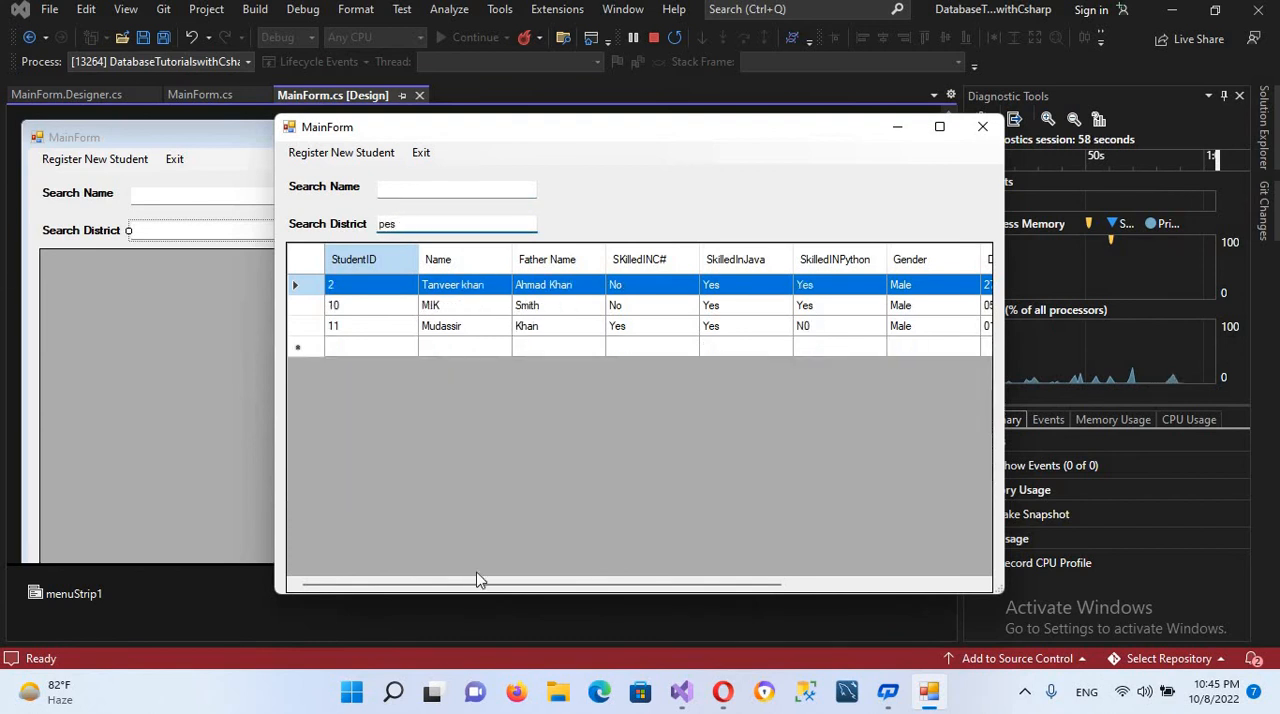
{"action": "left_click_drag", "start_coordinate": [480, 584], "coordinate": [744, 584]}
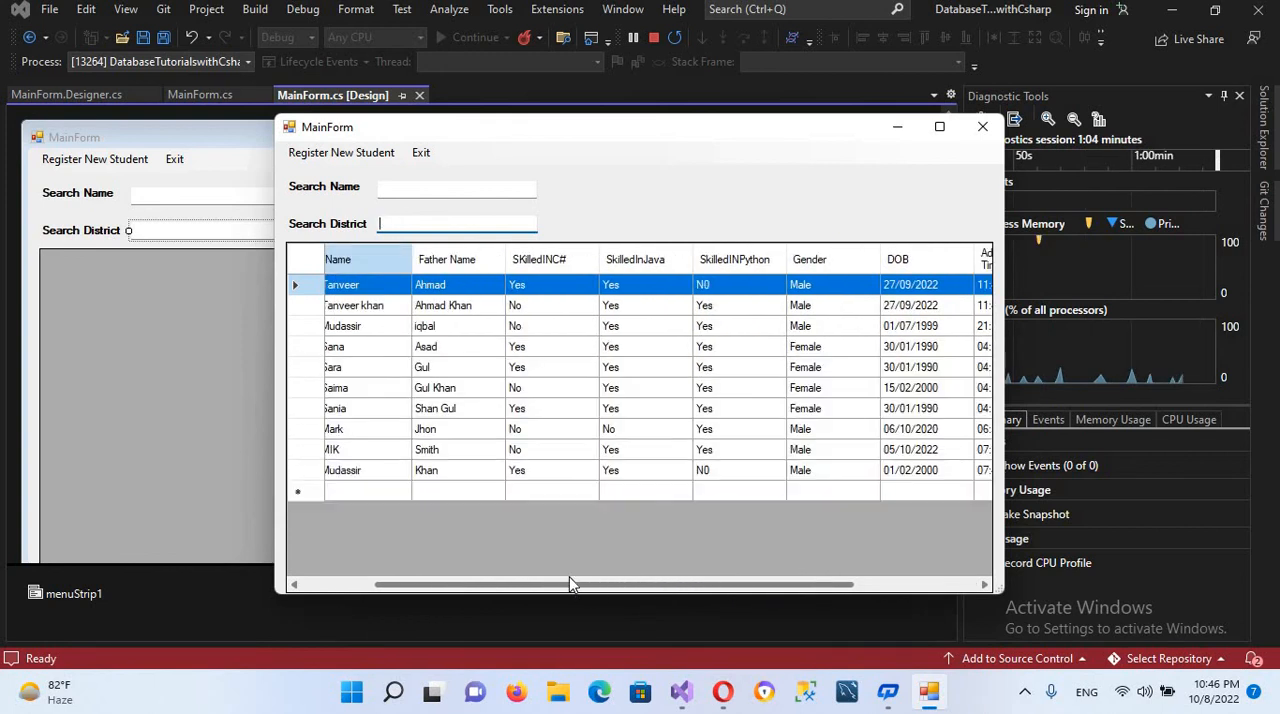
{"action": "mouse_move", "coordinate": [456, 284]}
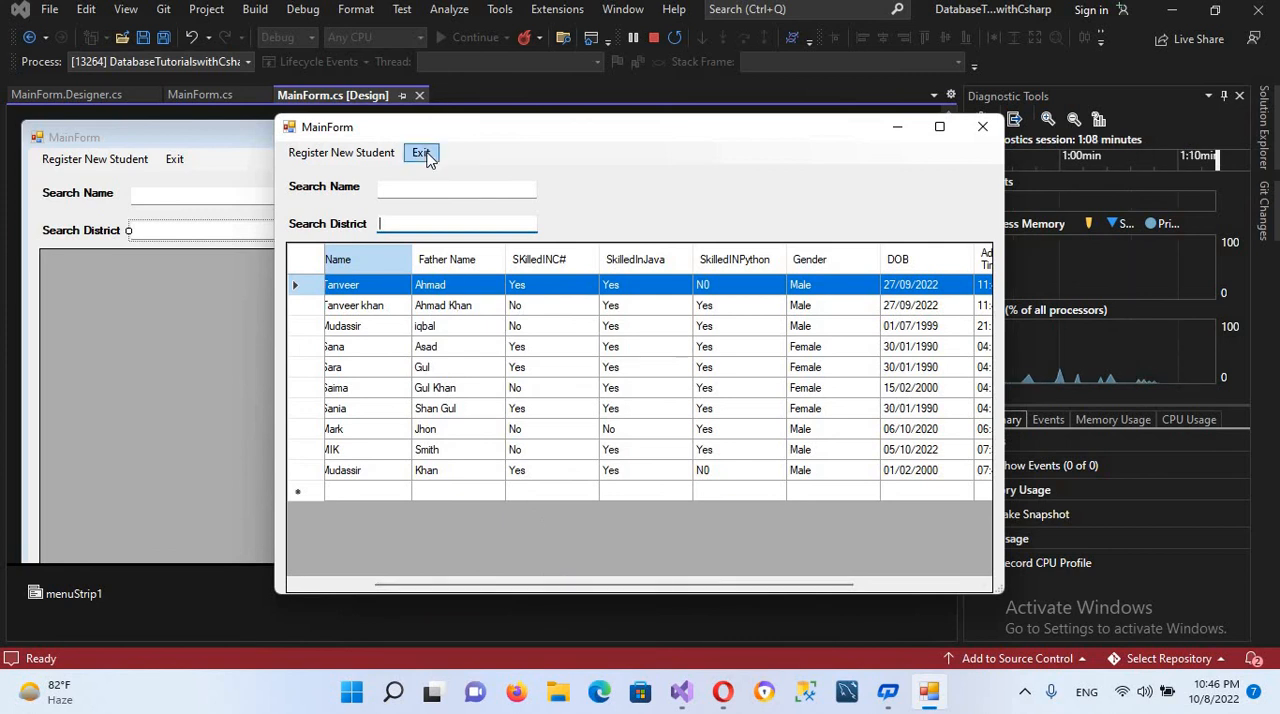
{"action": "left_click", "coordinate": [420, 152]}
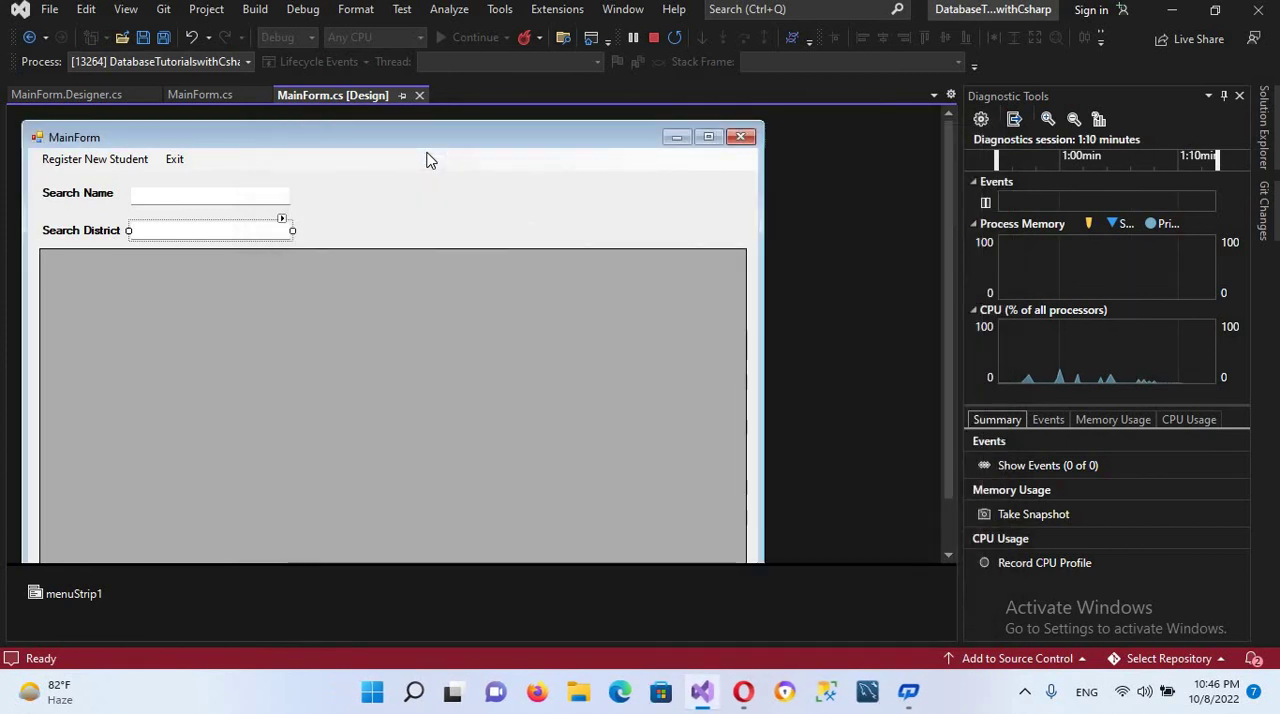